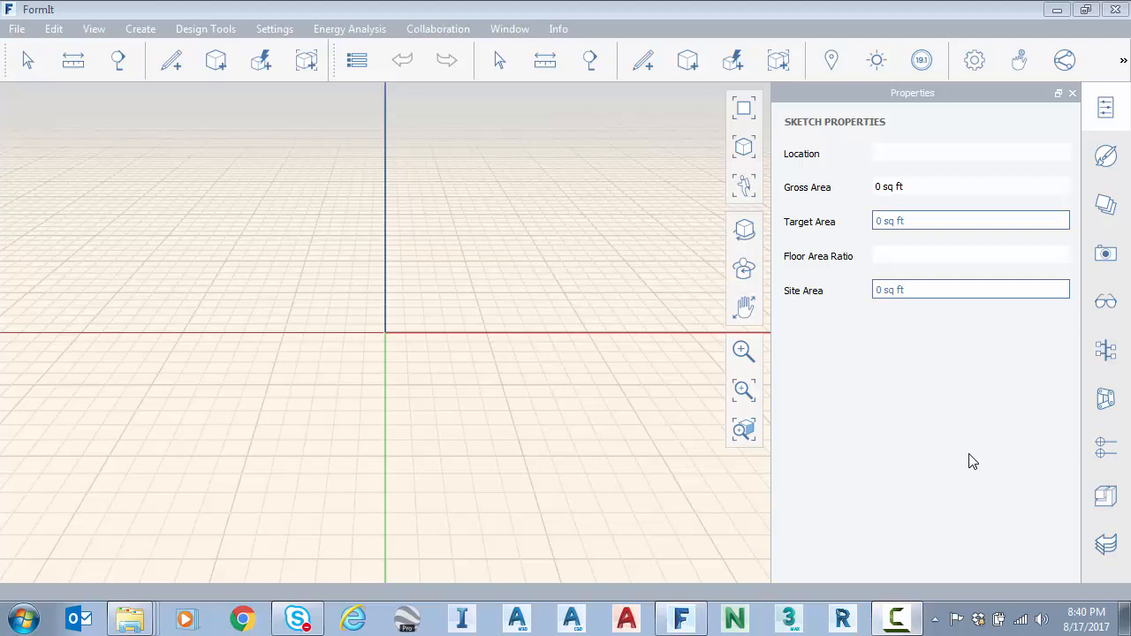
{"action": "mouse_move", "coordinate": [275, 272]}
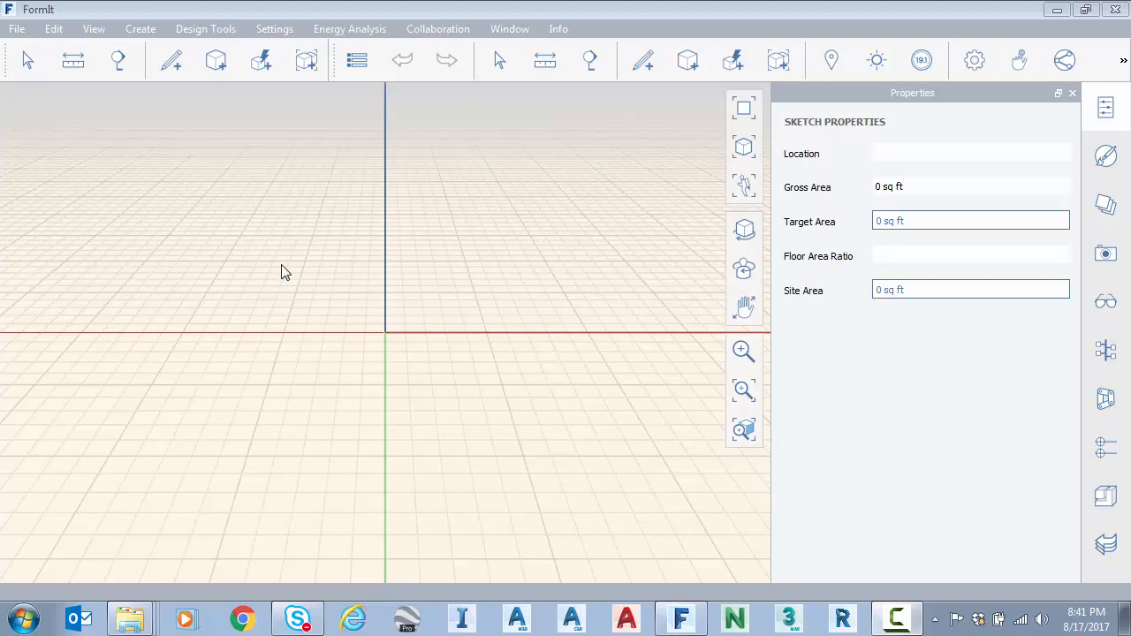
{"action": "mouse_move", "coordinate": [770, 145]}
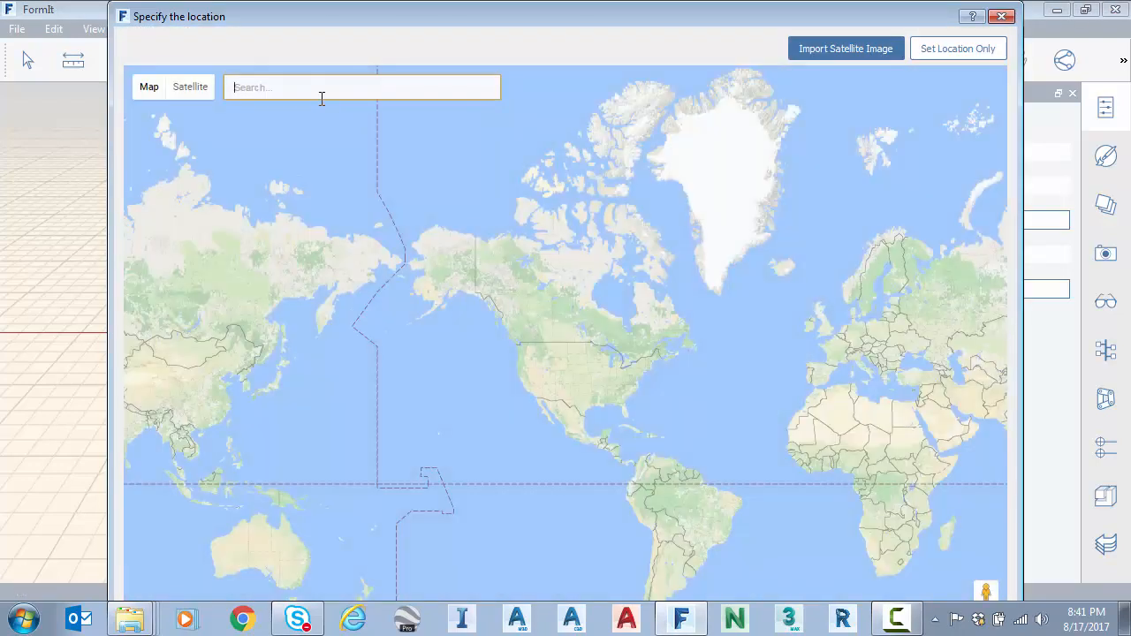
Step: Search 1 Tranquility Base, Huntsville, pan the map to frame the building, and start the satellite import
{"action": "type", "text": "1"}
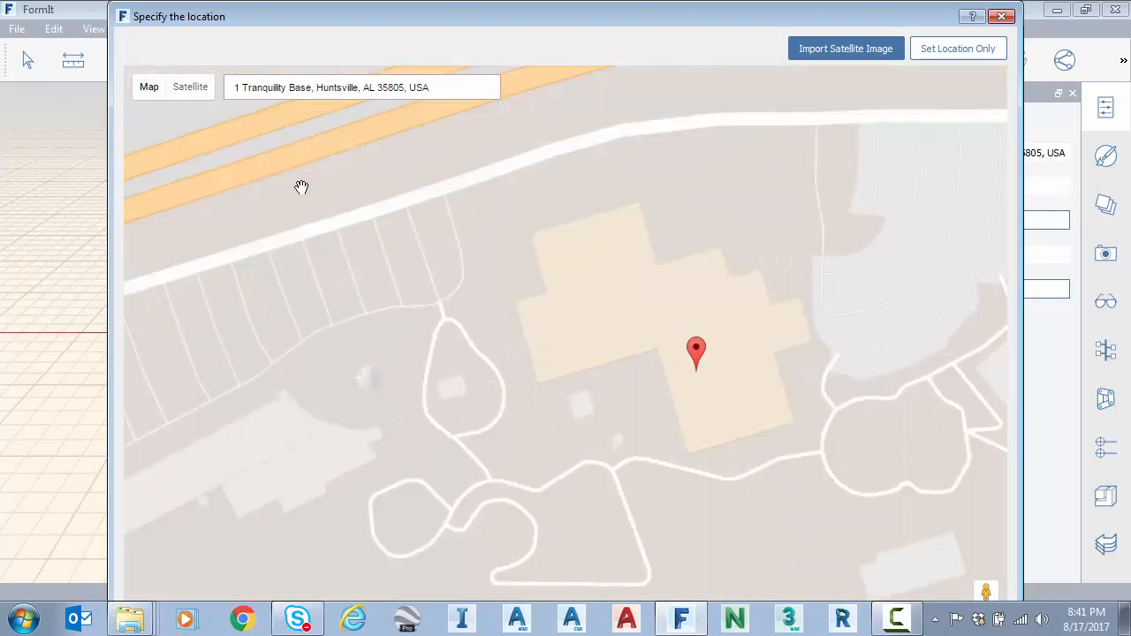
{"action": "left_click_drag", "start_coordinate": [300, 188], "coordinate": [410, 279]}
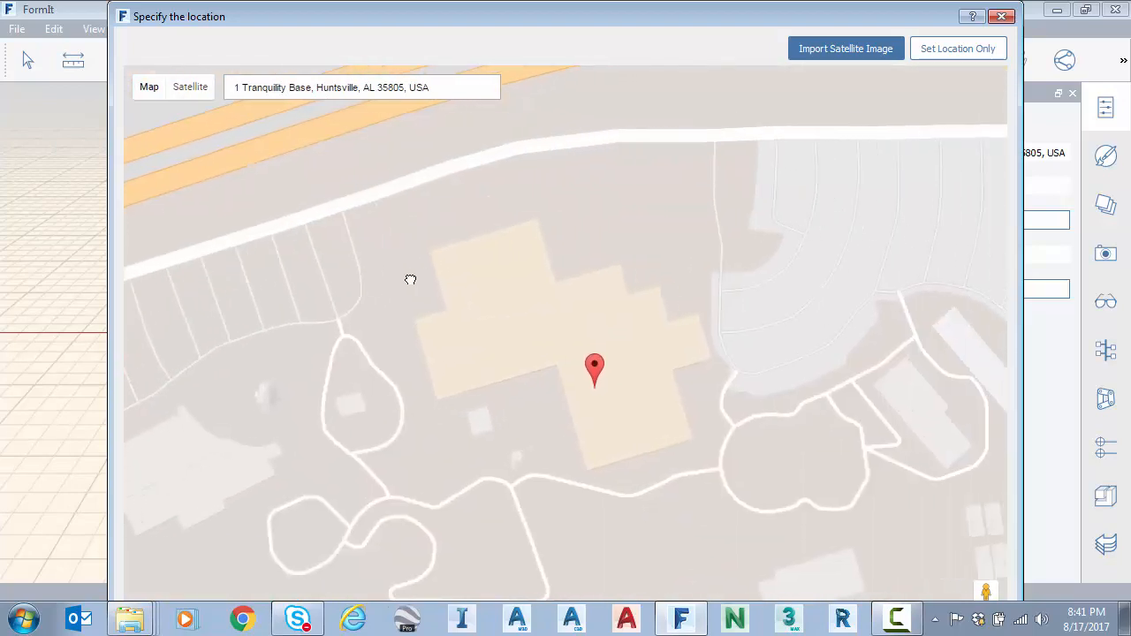
{"action": "left_click_drag", "start_coordinate": [410, 279], "coordinate": [357, 304]}
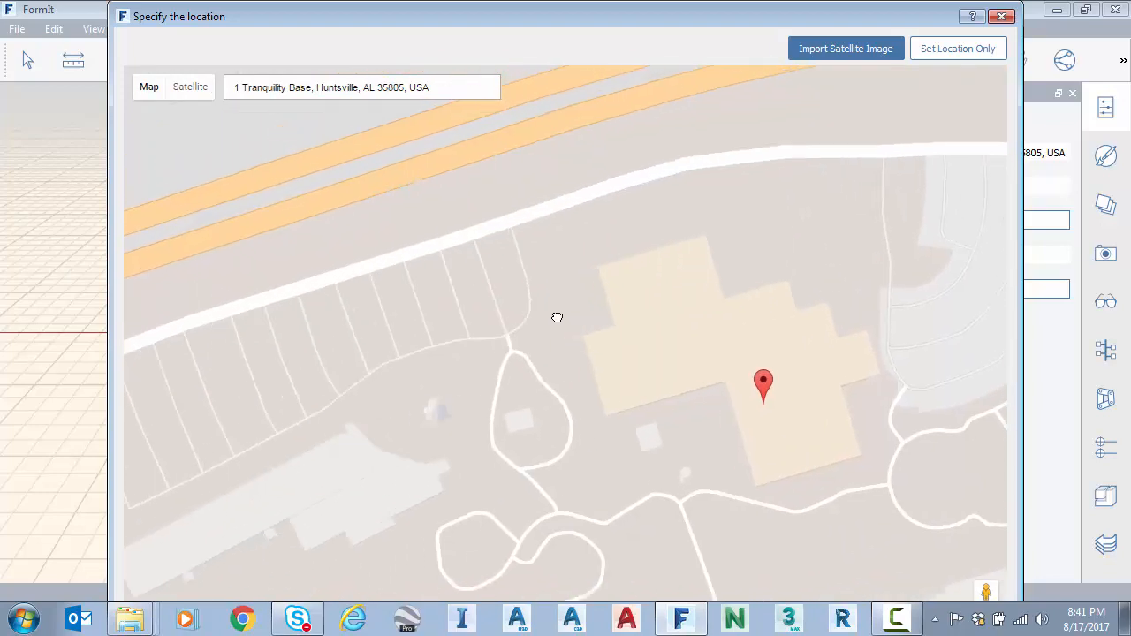
{"action": "left_click_drag", "start_coordinate": [557, 318], "coordinate": [777, 113]}
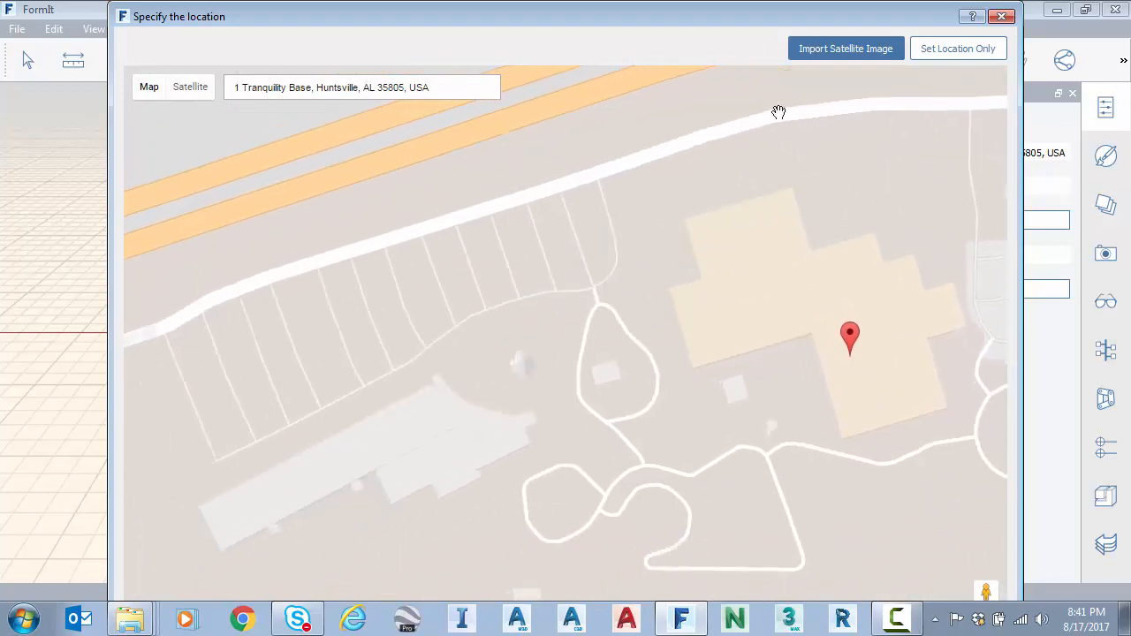
{"action": "left_click", "coordinate": [845, 48]}
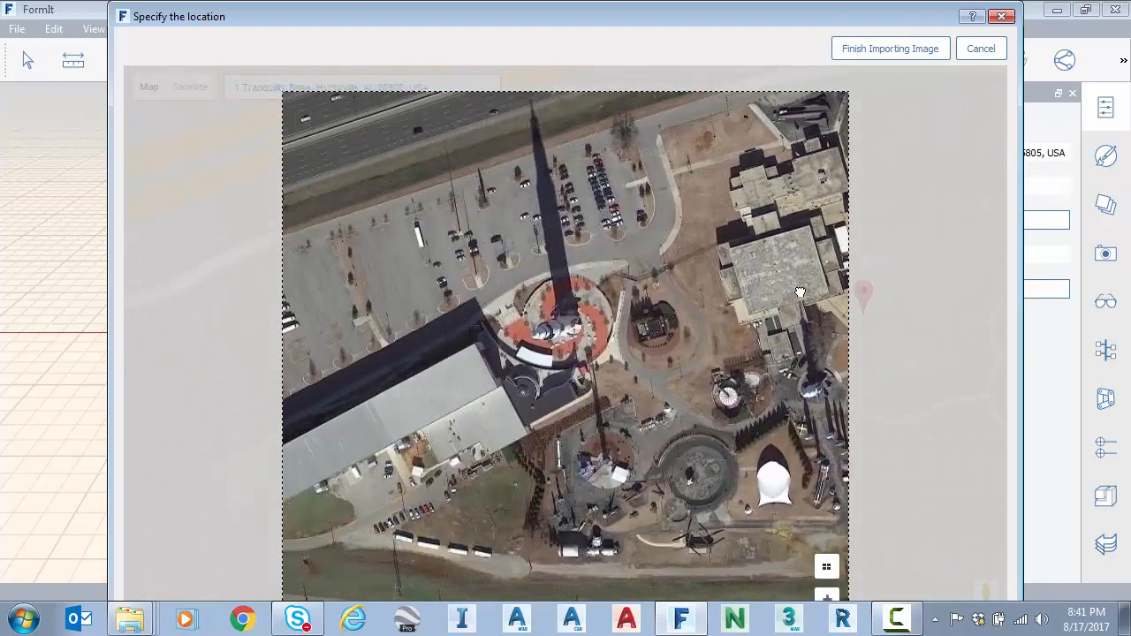
Step: Position the satellite image so the long hall sits centred, then finish importing it into the sketch
{"action": "left_click_drag", "start_coordinate": [799, 292], "coordinate": [672, 398]}
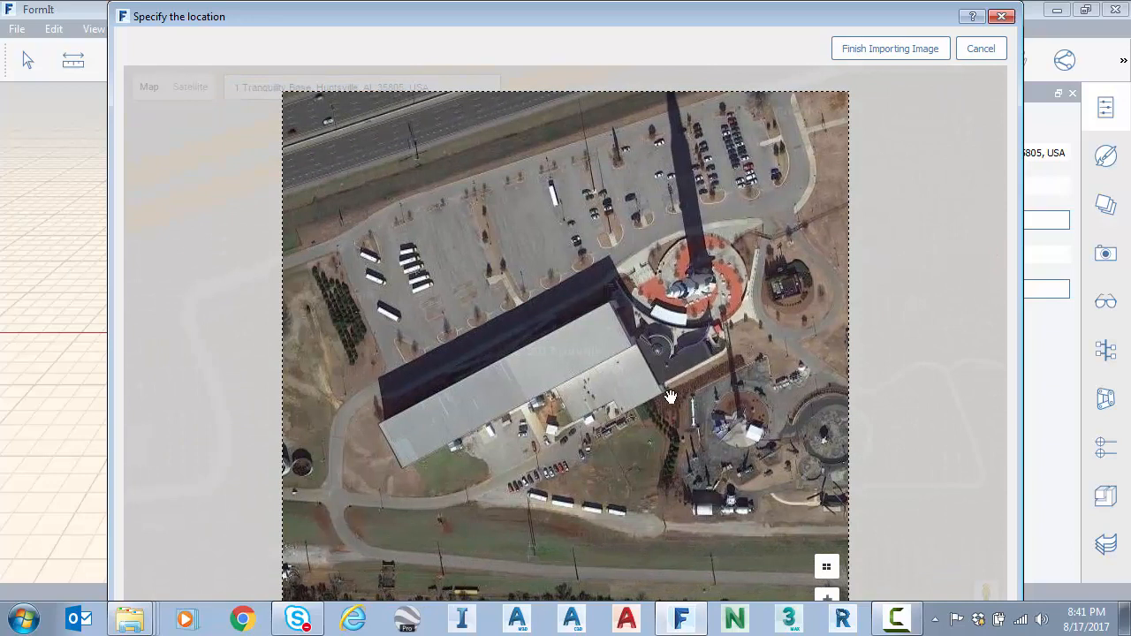
{"action": "left_click_drag", "start_coordinate": [671, 396], "coordinate": [672, 417]}
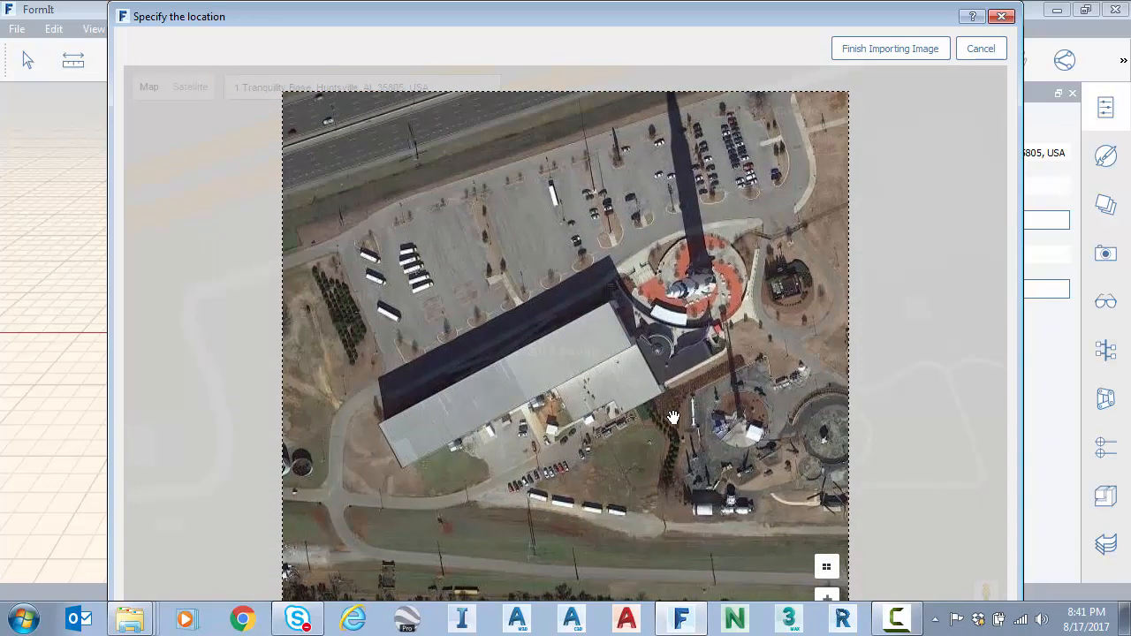
{"action": "left_click_drag", "start_coordinate": [673, 417], "coordinate": [661, 413]}
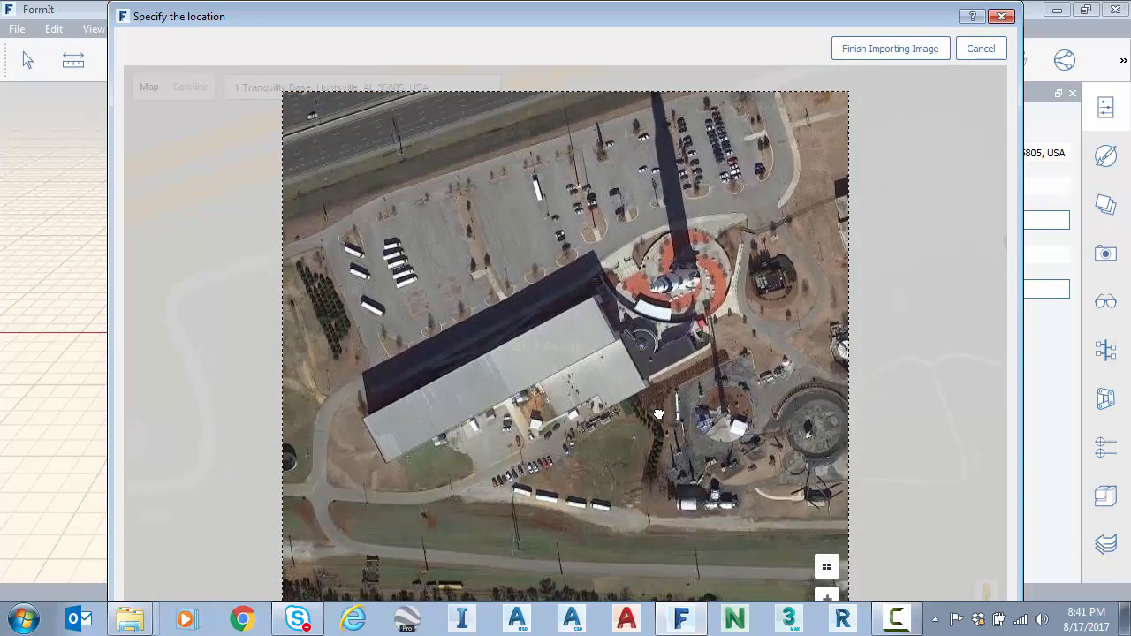
{"action": "left_click_drag", "start_coordinate": [658, 413], "coordinate": [485, 385]}
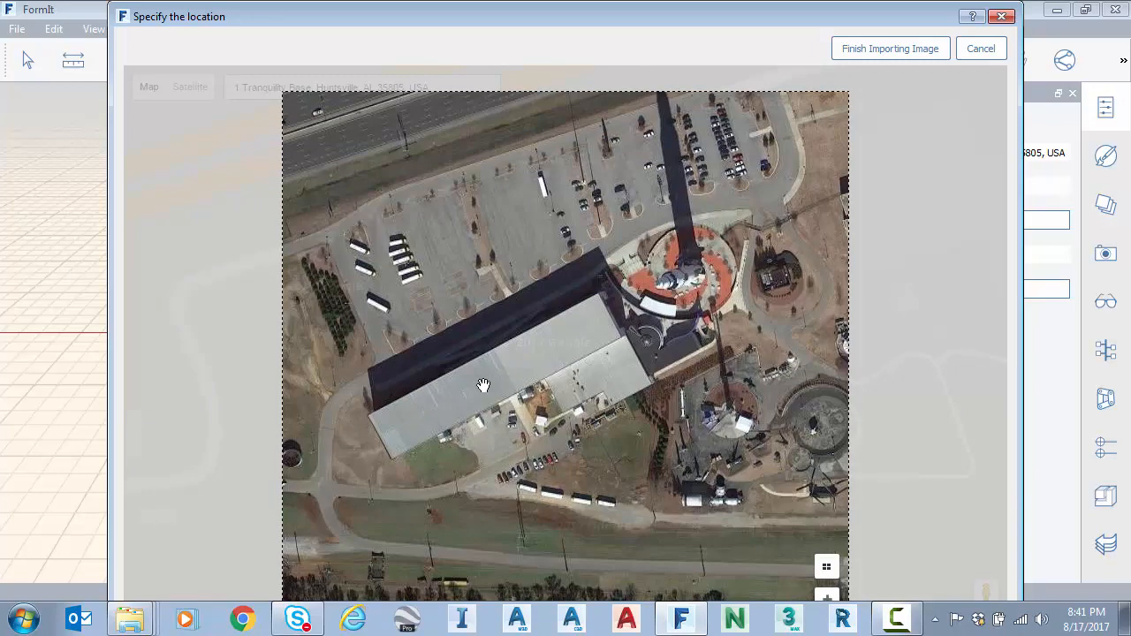
{"action": "mouse_move", "coordinate": [477, 390]}
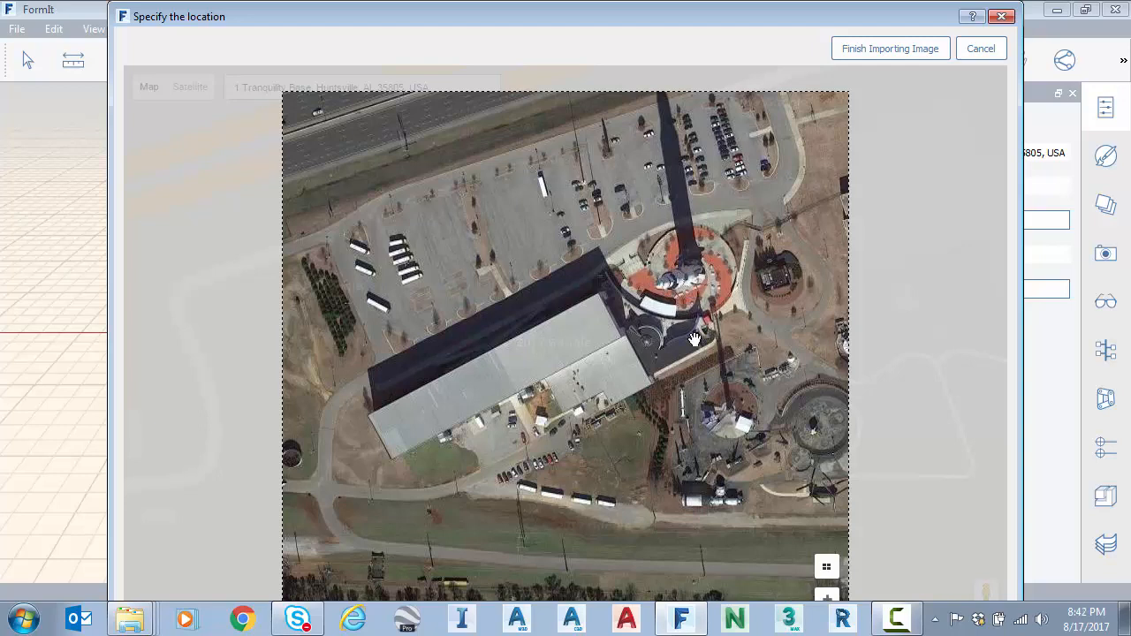
{"action": "mouse_move", "coordinate": [887, 48]}
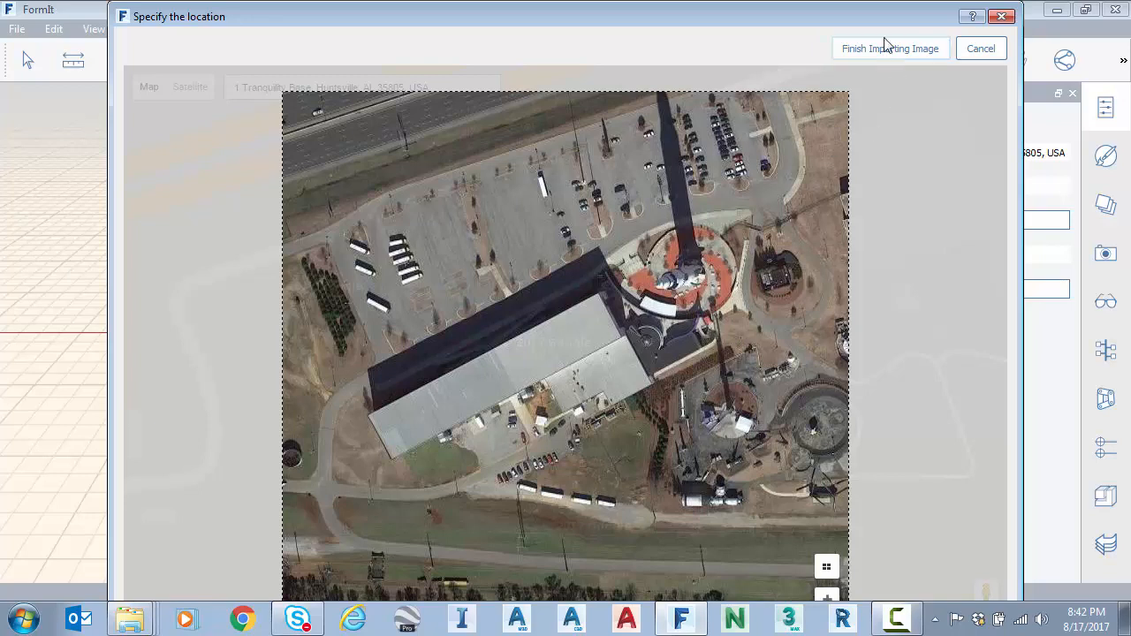
{"action": "left_click", "coordinate": [890, 47]}
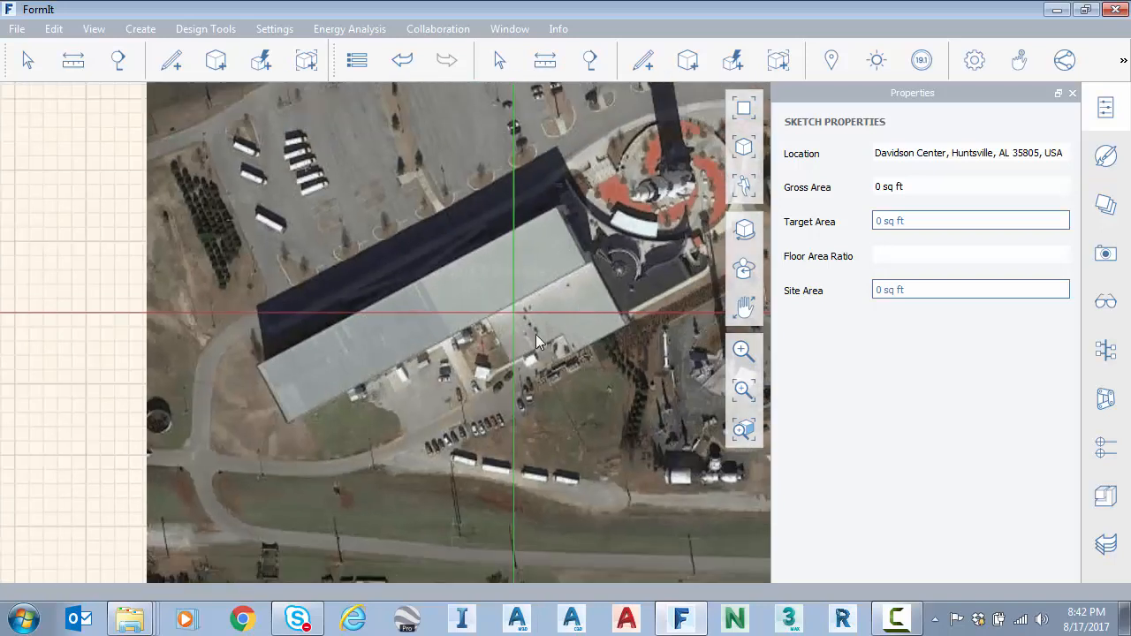
{"action": "mouse_move", "coordinate": [505, 339]}
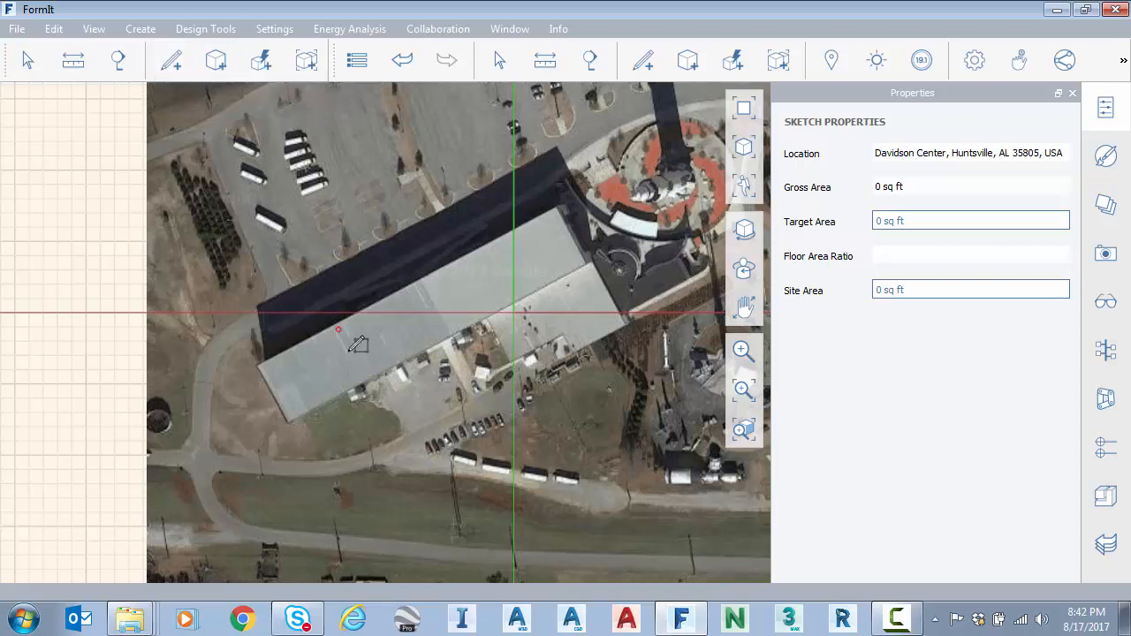
{"action": "mouse_move", "coordinate": [976, 60]}
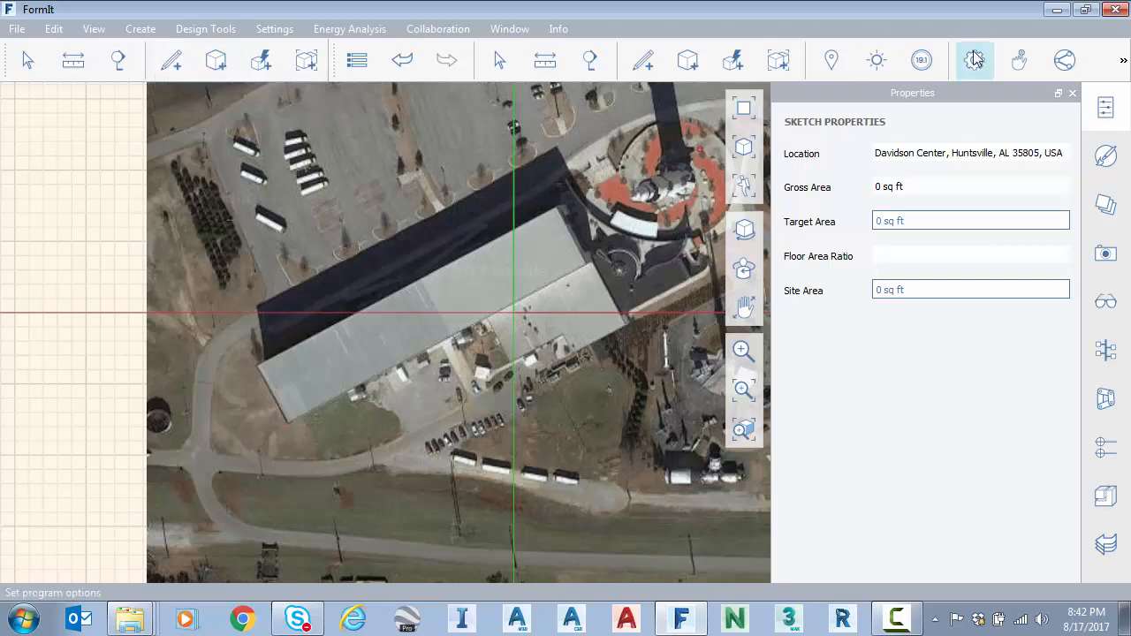
Step: Trace a rectangle edge about 471 feet along the hall's long side on the satellite image
{"action": "left_click", "coordinate": [974, 58]}
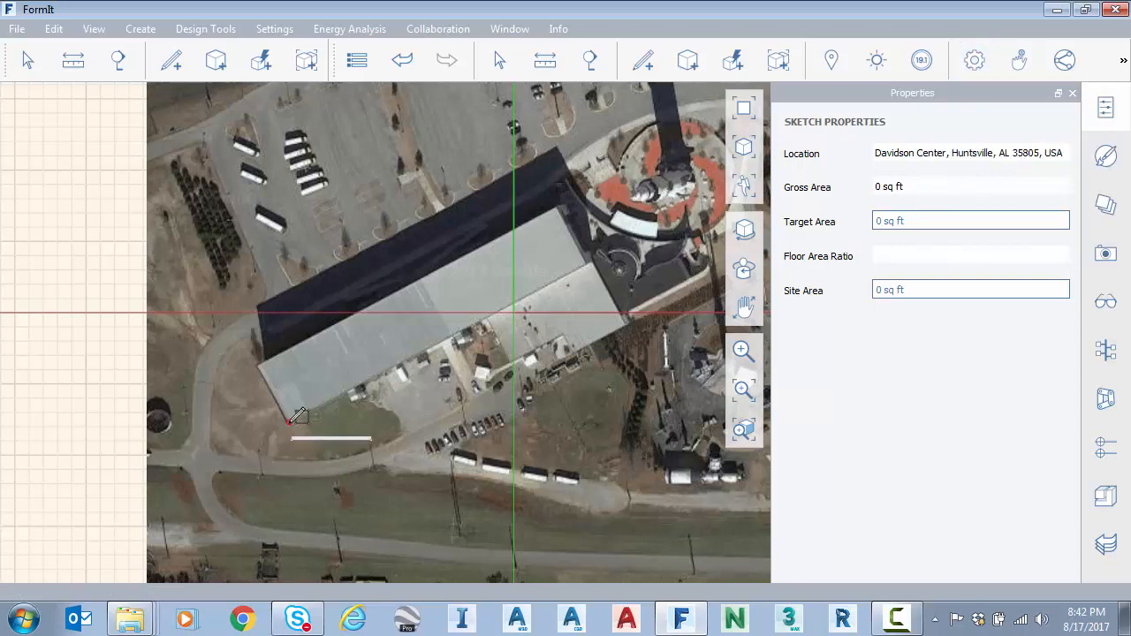
{"action": "left_click_drag", "start_coordinate": [288, 423], "coordinate": [590, 261]}
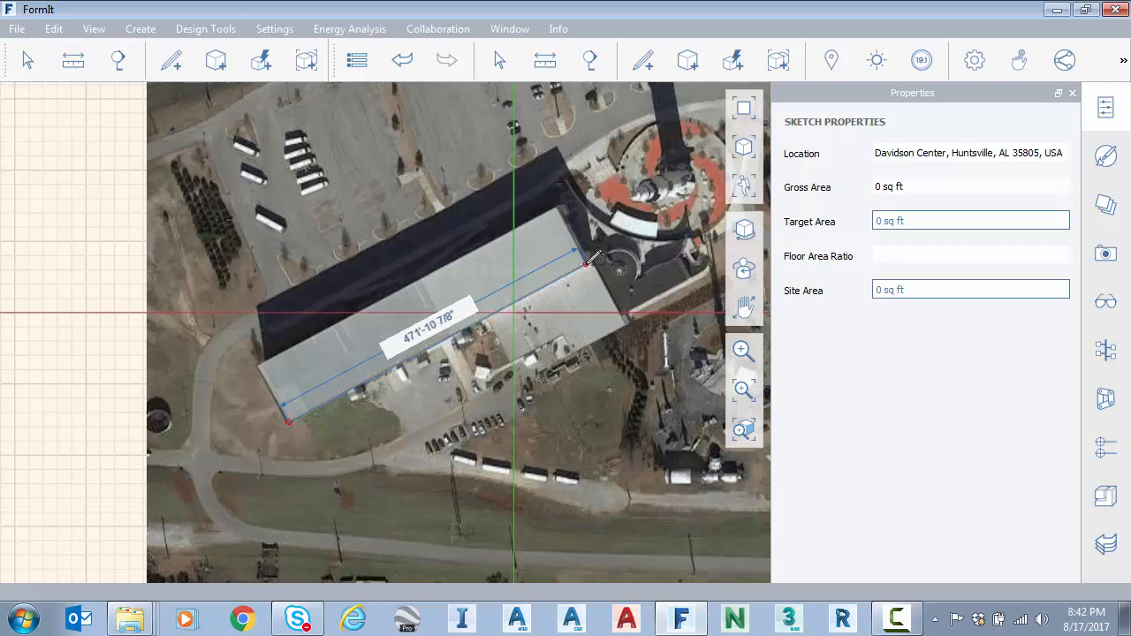
{"action": "mouse_move", "coordinate": [563, 214]}
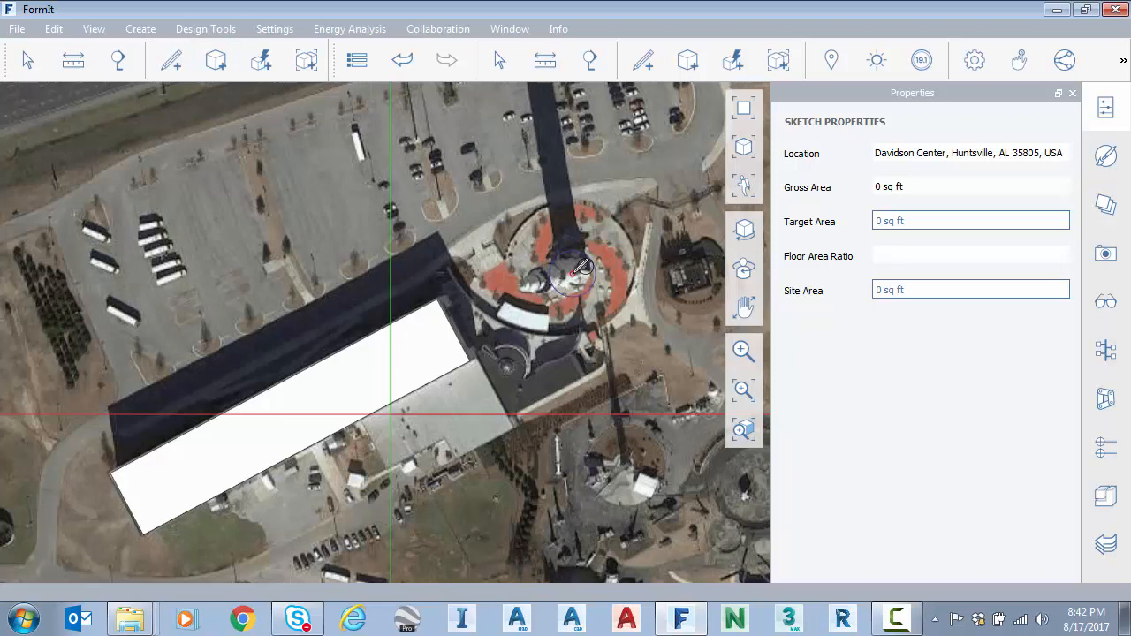
{"action": "mouse_move", "coordinate": [576, 265]}
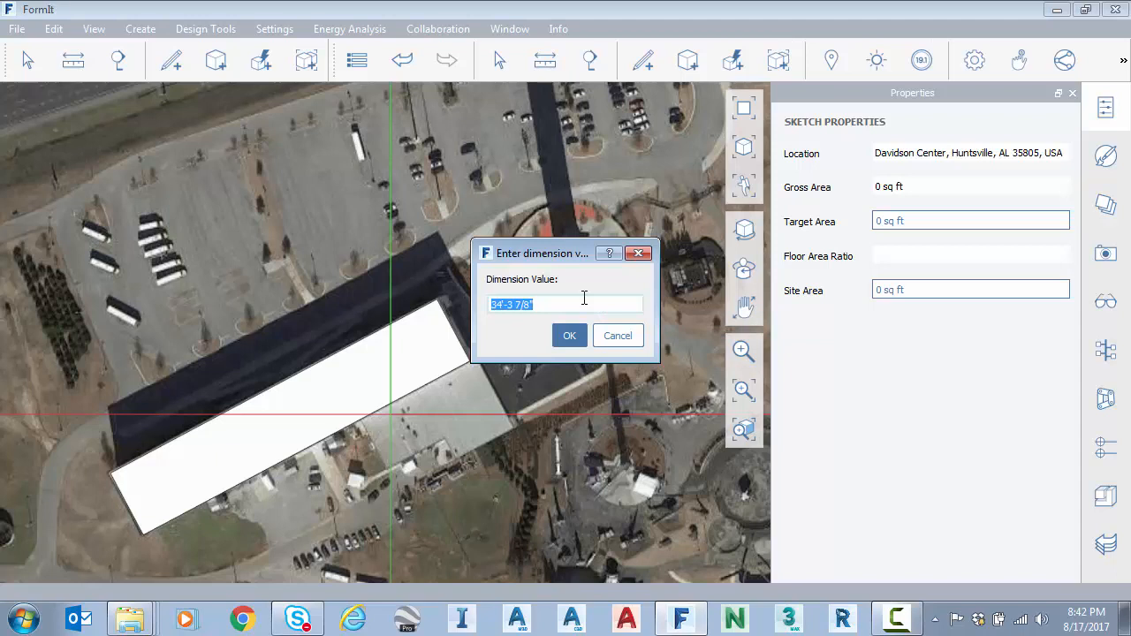
Step: Set the hall footprint's dimension to 16.5 and confirm it
{"action": "type", "text": "16.5"}
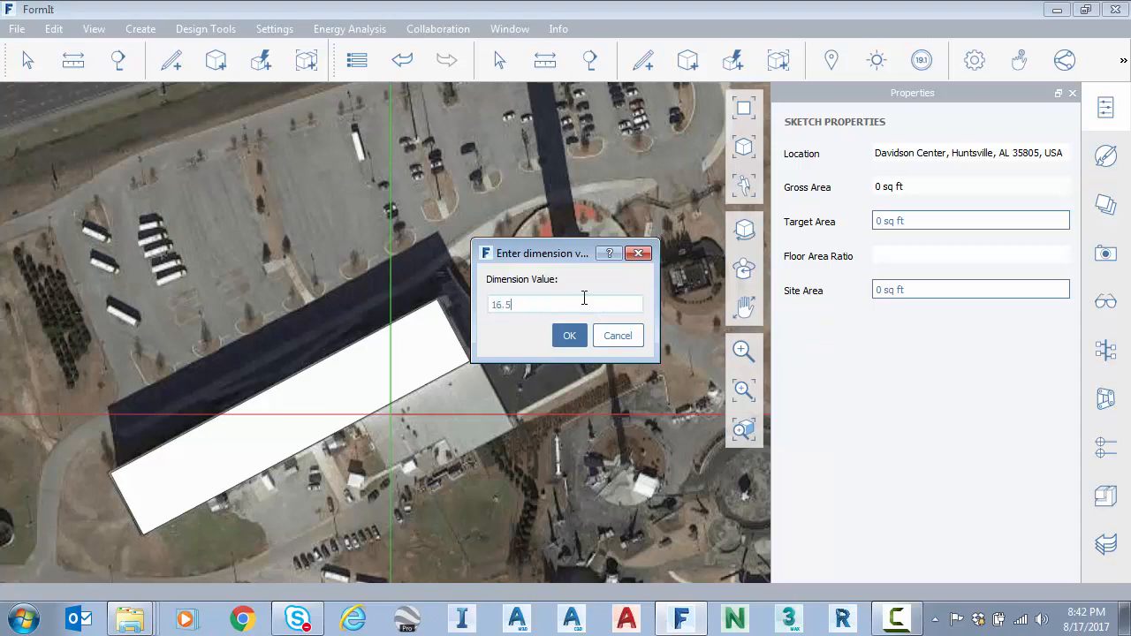
{"action": "mouse_move", "coordinate": [570, 336]}
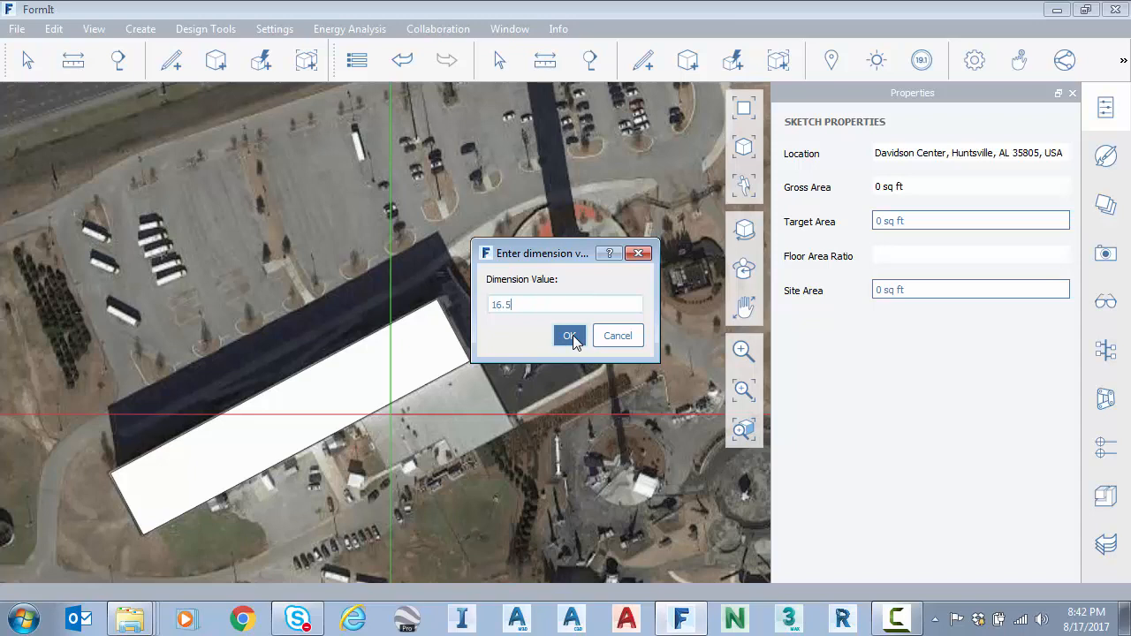
{"action": "left_click", "coordinate": [569, 336]}
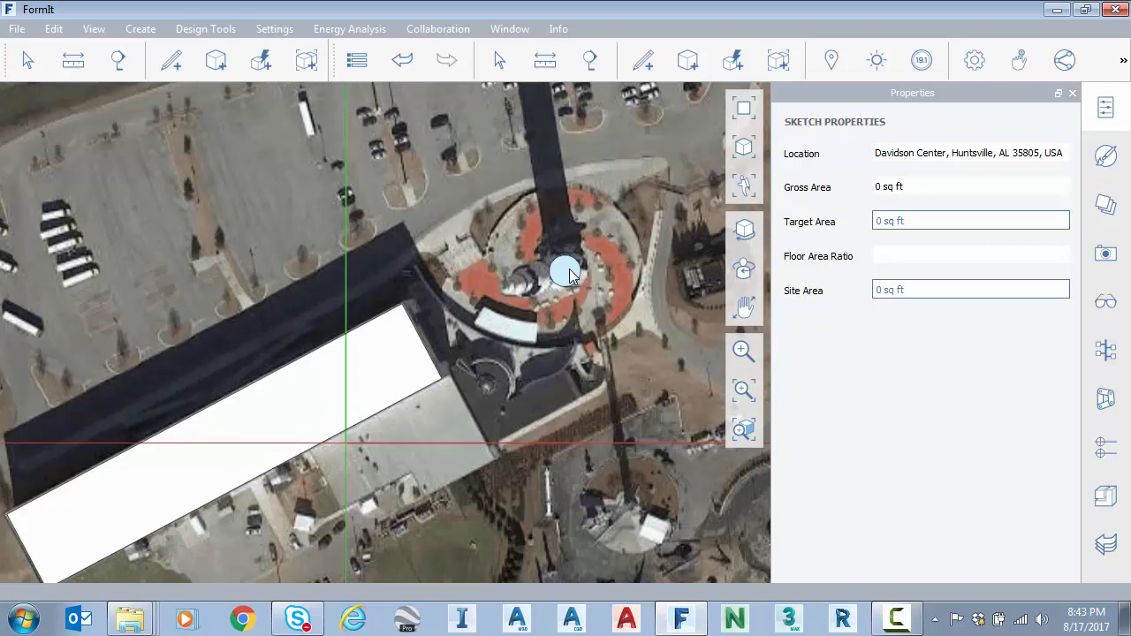
{"action": "mouse_move", "coordinate": [575, 280]}
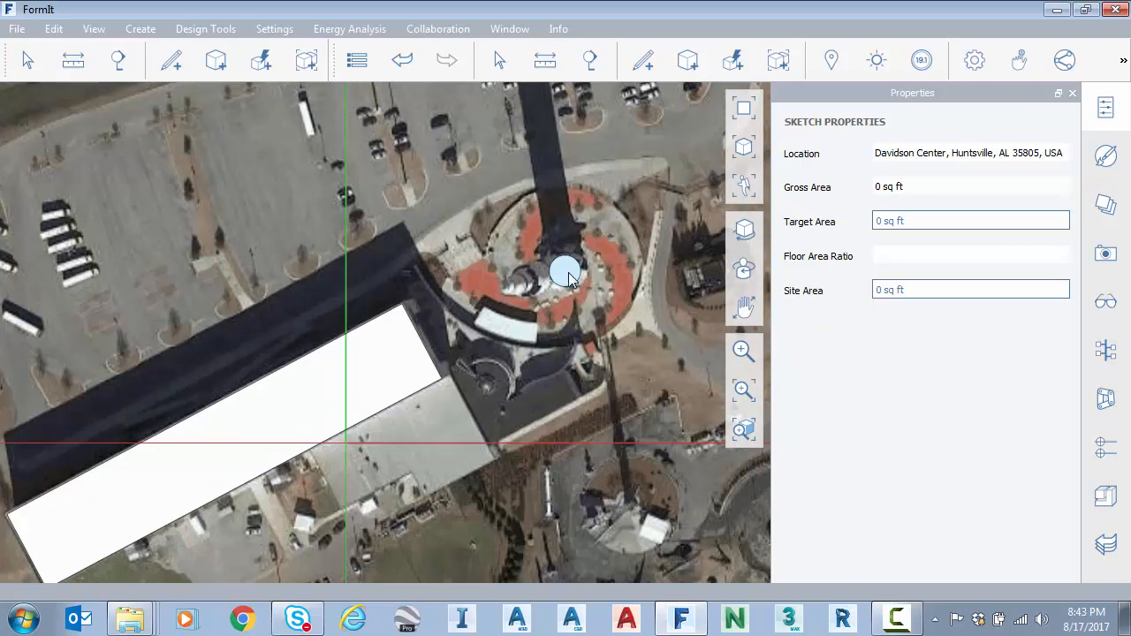
Step: Push/Pull the plaza-centre circle into a small raised disc and confirm its height
{"action": "left_click", "coordinate": [564, 274]}
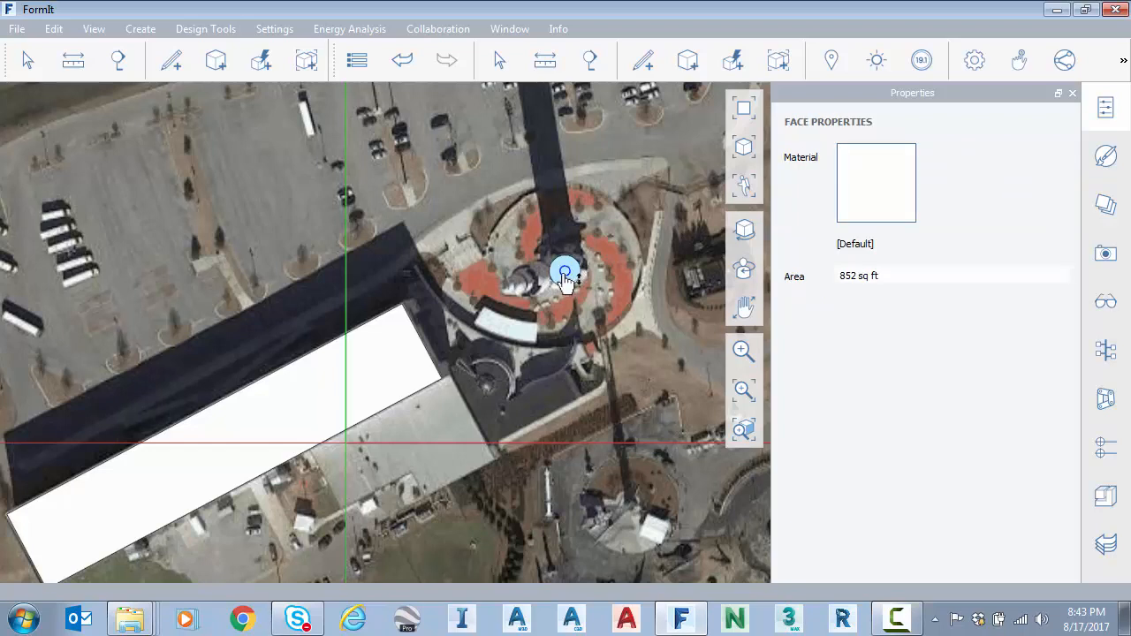
{"action": "mouse_move", "coordinate": [558, 272]}
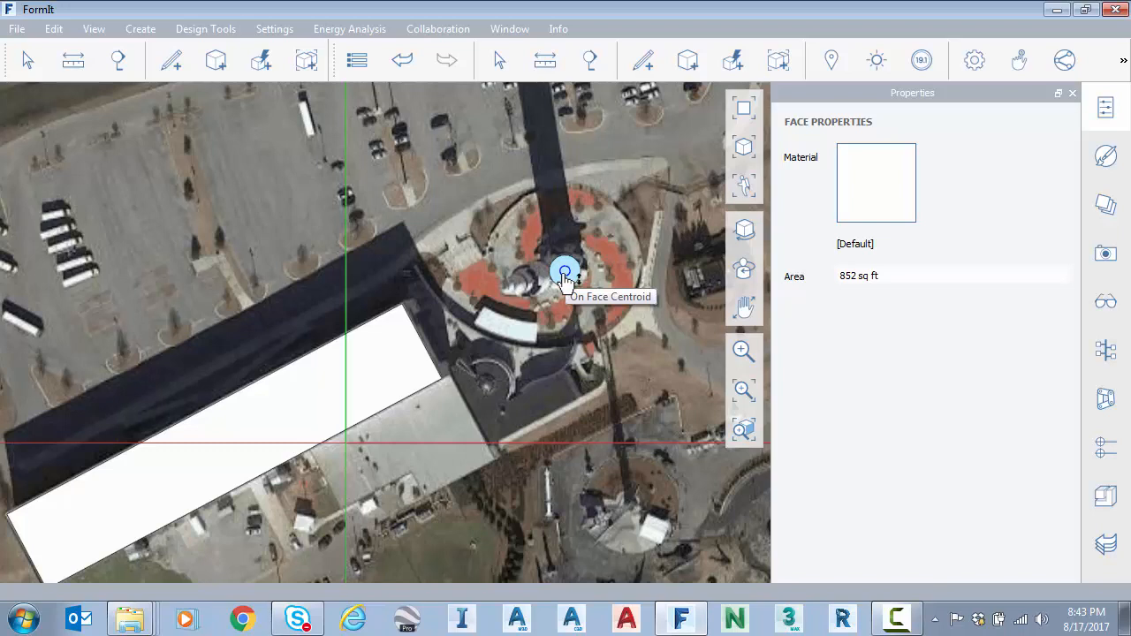
{"action": "mouse_move", "coordinate": [595, 286]}
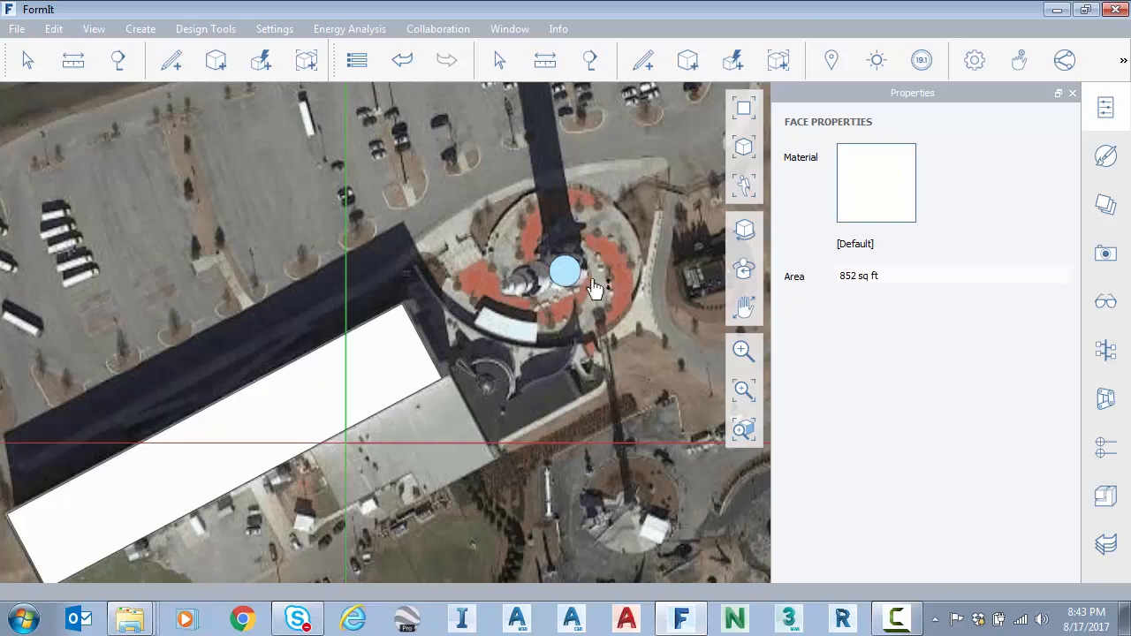
{"action": "left_click", "coordinate": [565, 273]}
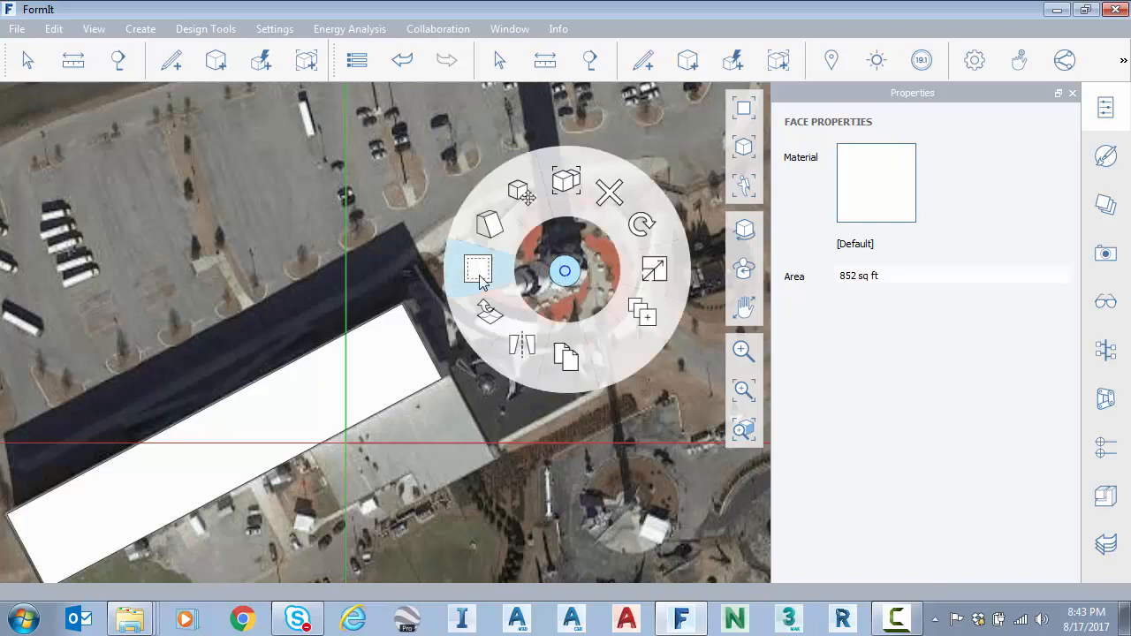
{"action": "mouse_move", "coordinate": [474, 273]}
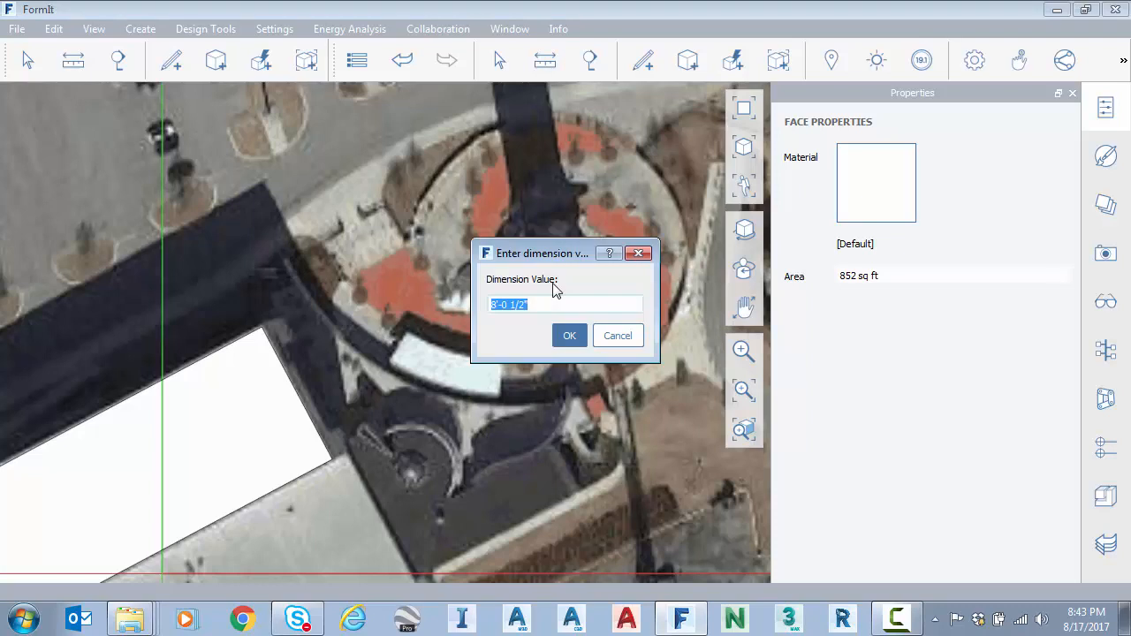
{"action": "left_click", "coordinate": [569, 336]}
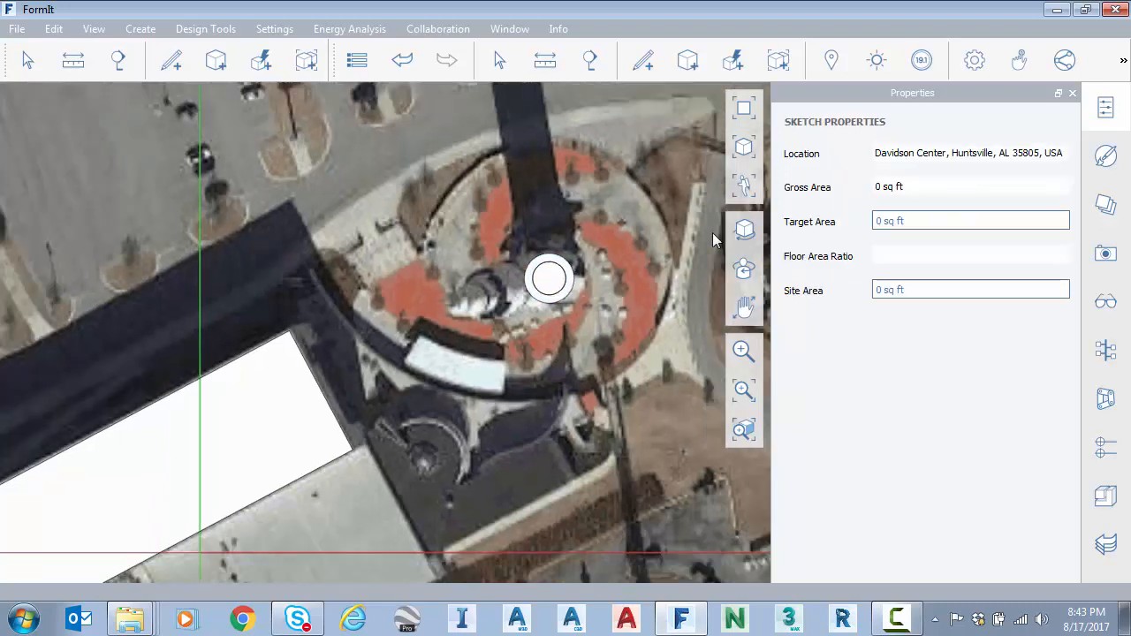
Step: Extrude the long hall rectangle upward into a solid block 50 feet high
{"action": "left_click_drag", "start_coordinate": [548, 279], "coordinate": [343, 353]}
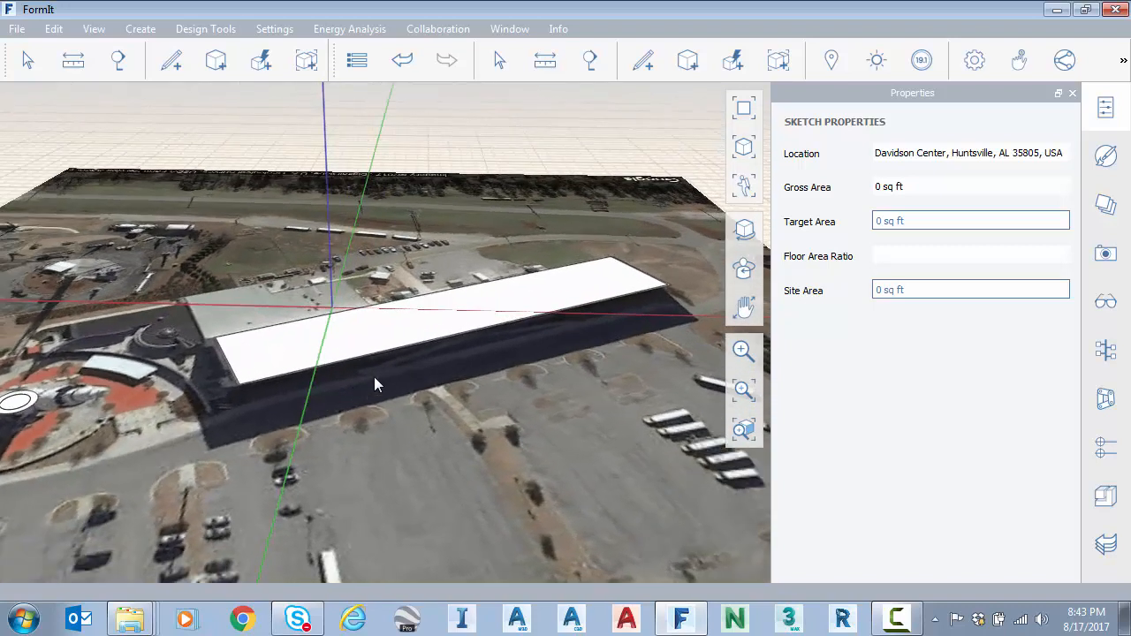
{"action": "left_click", "coordinate": [414, 335]}
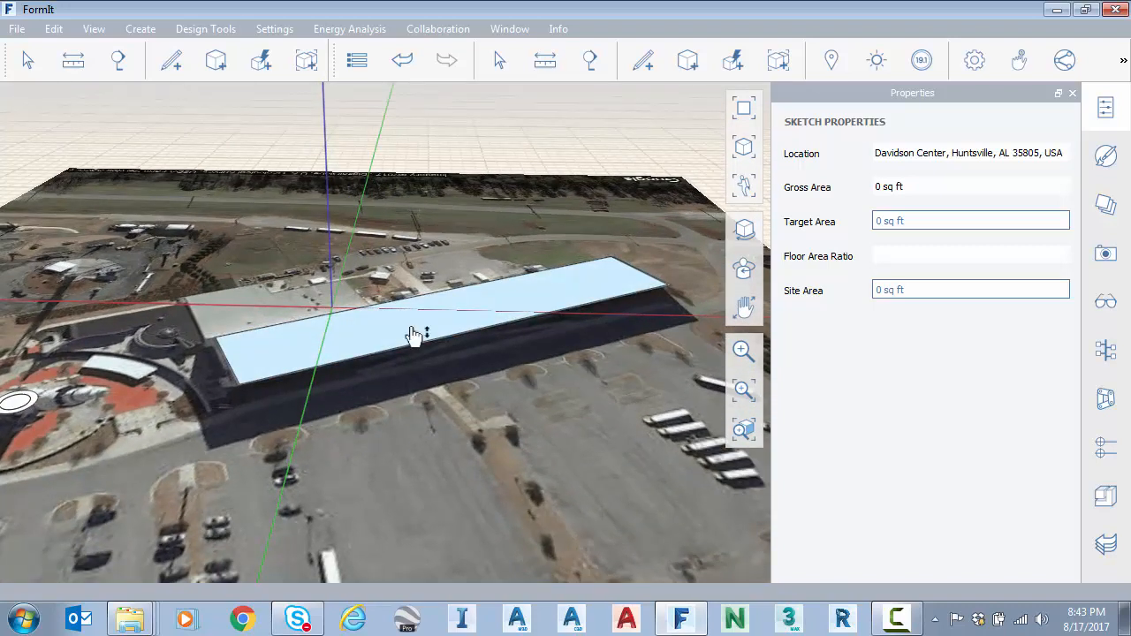
{"action": "left_click", "coordinate": [421, 314]}
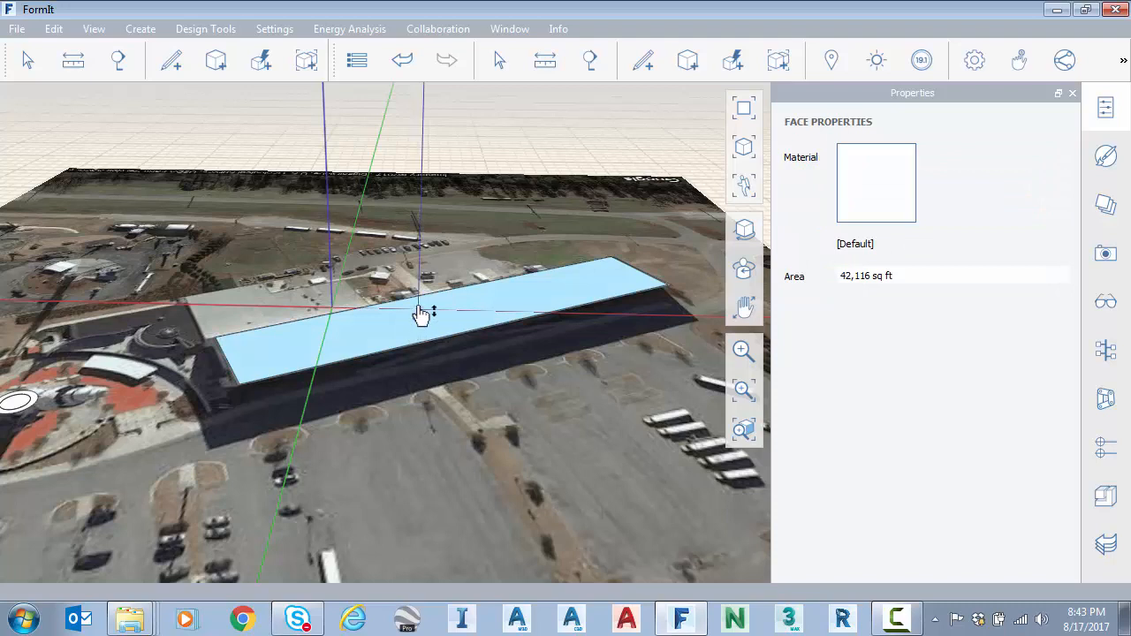
{"action": "left_click_drag", "start_coordinate": [422, 315], "coordinate": [423, 265]}
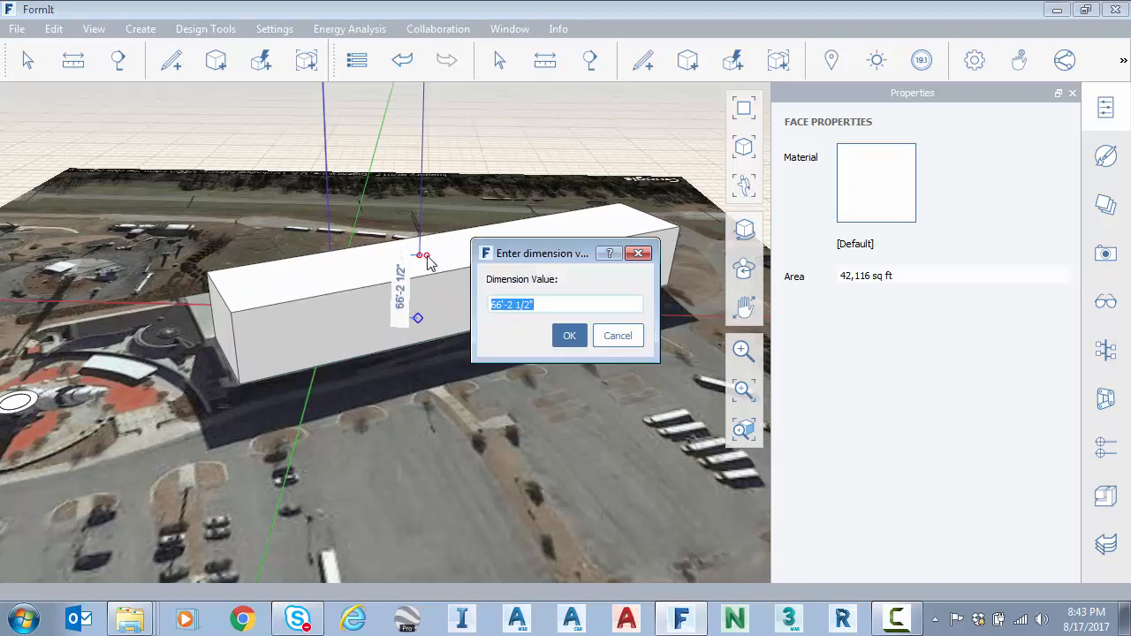
{"action": "type", "text": "50"}
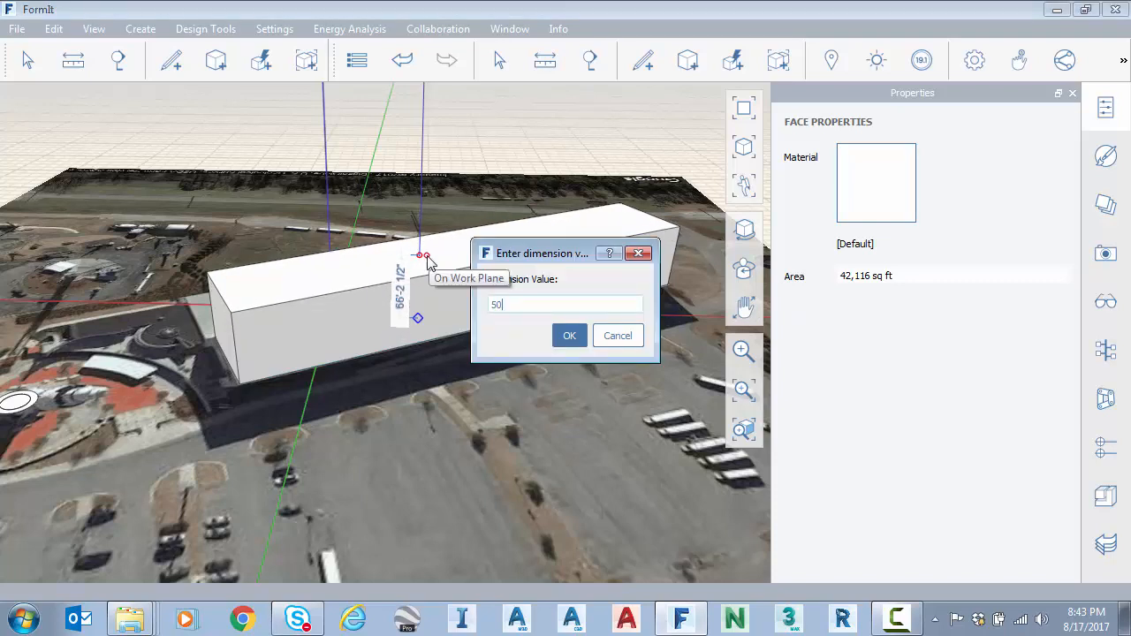
{"action": "left_click", "coordinate": [570, 336]}
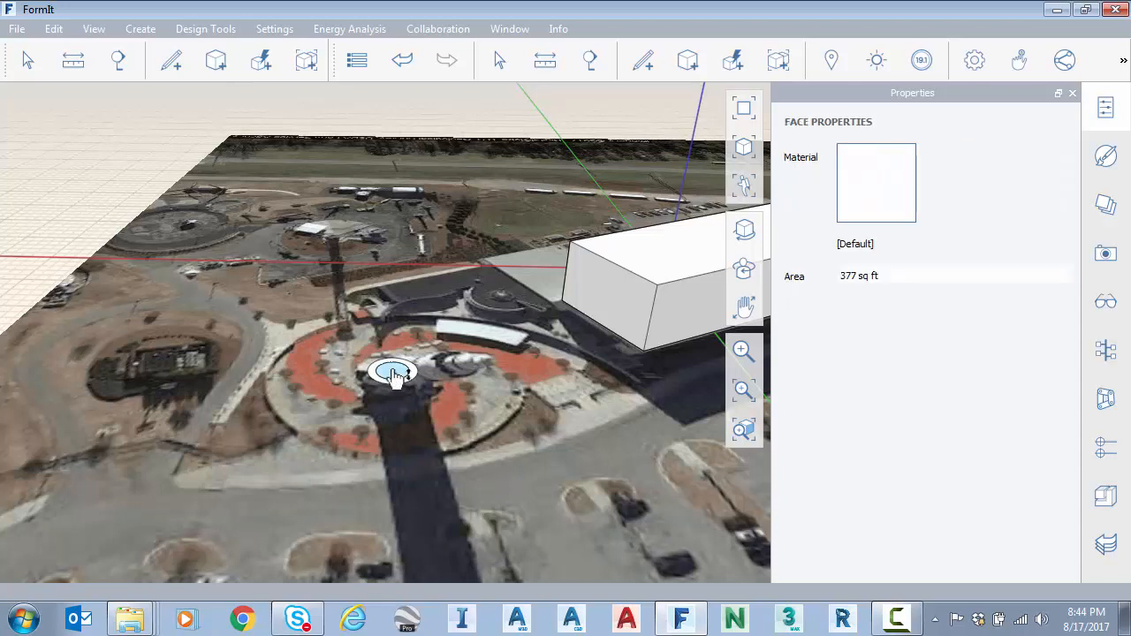
Step: Raise the plaza circle into a tall cylinder, then extrude a shorter second section on top
{"action": "left_click_drag", "start_coordinate": [392, 371], "coordinate": [393, 310]}
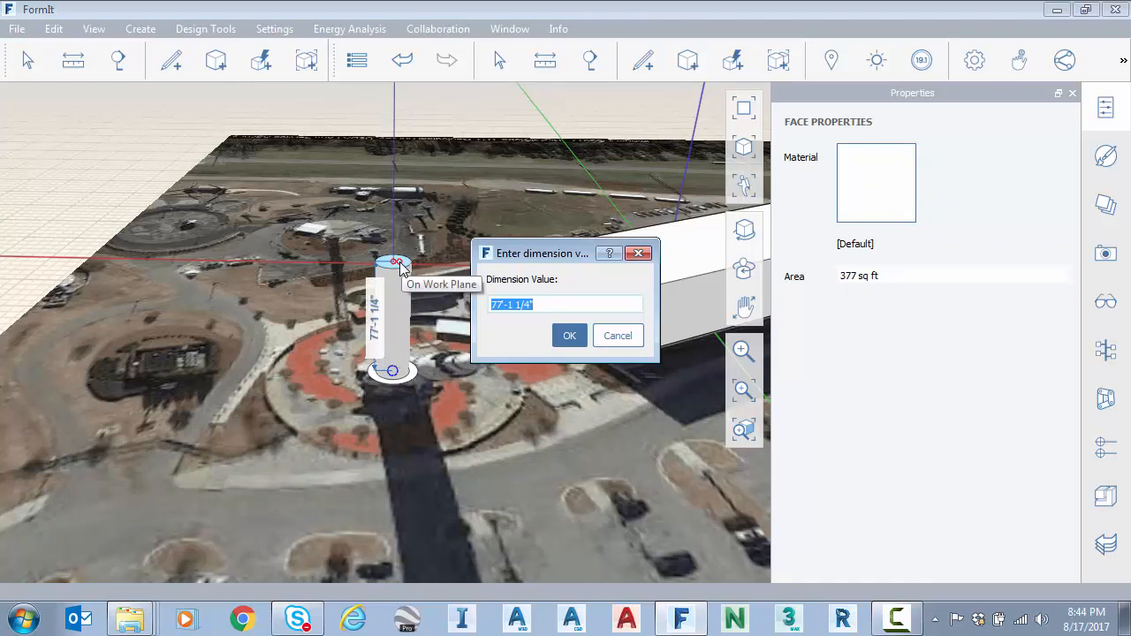
{"action": "left_click", "coordinate": [569, 336]}
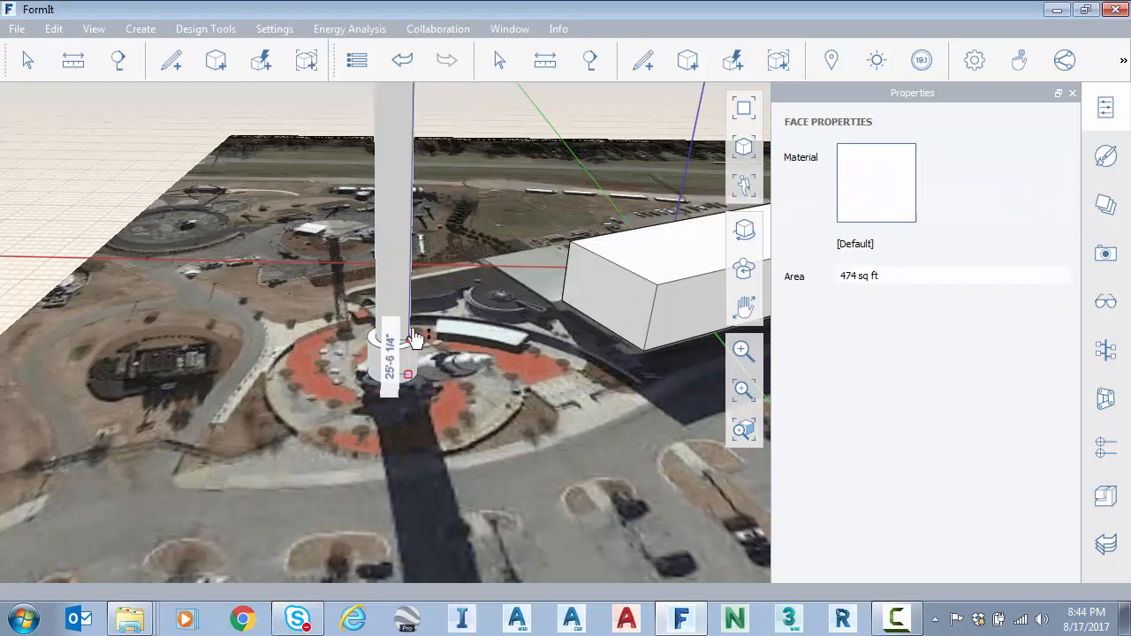
{"action": "left_click_drag", "start_coordinate": [415, 336], "coordinate": [421, 227]}
{"action": "type", "text": "2"}
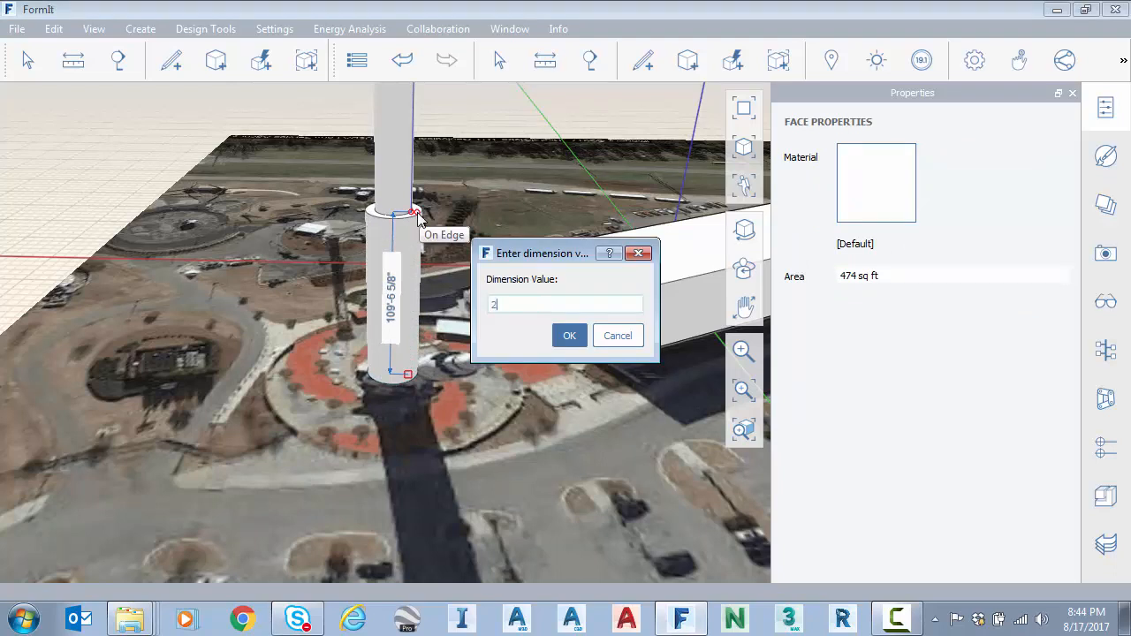
{"action": "left_click", "coordinate": [570, 335]}
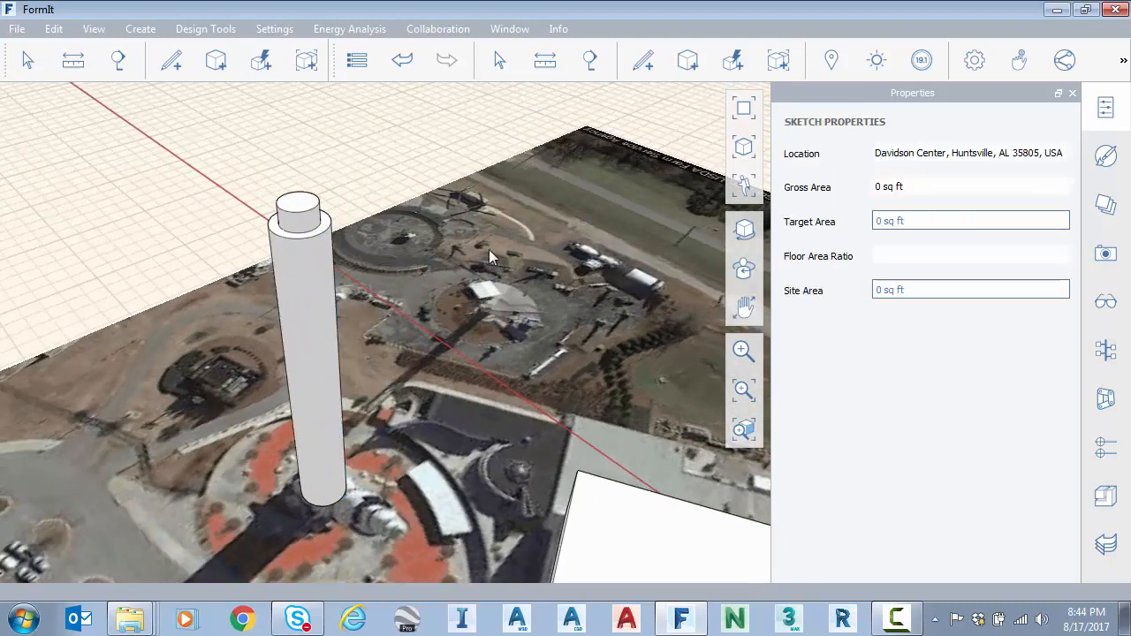
{"action": "left_click", "coordinate": [261, 60]}
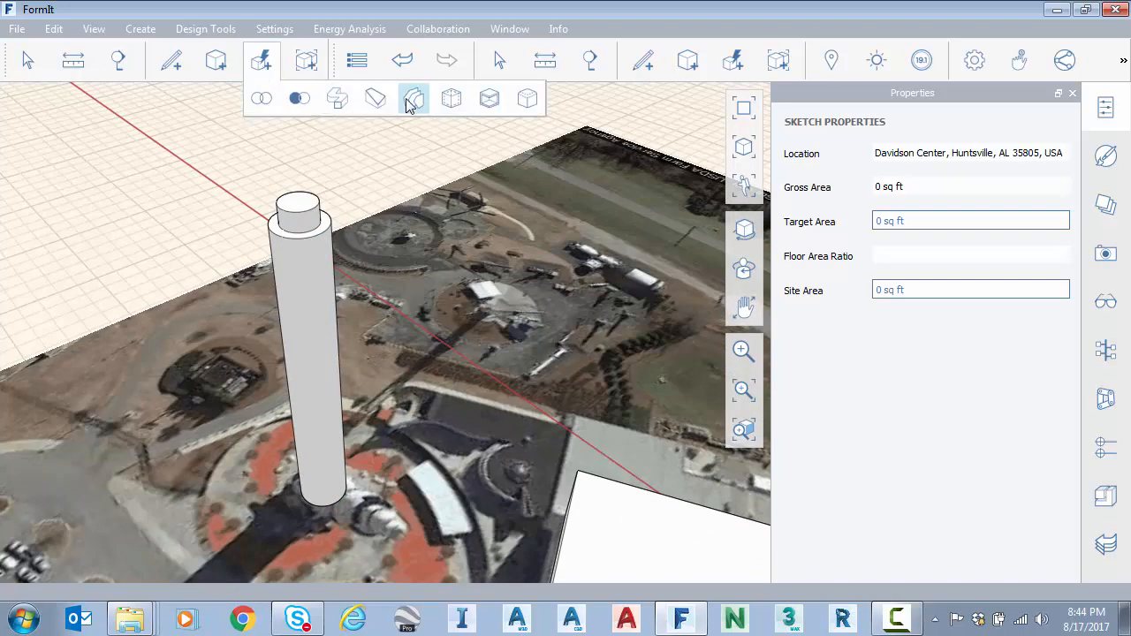
{"action": "left_click", "coordinate": [412, 99]}
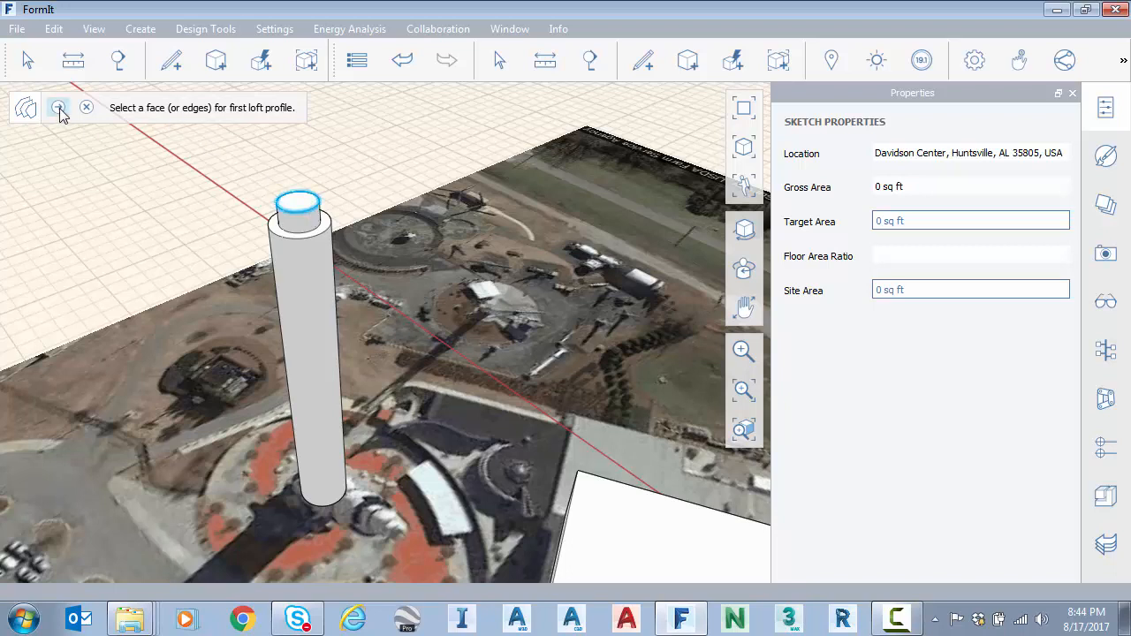
{"action": "left_click", "coordinate": [300, 205]}
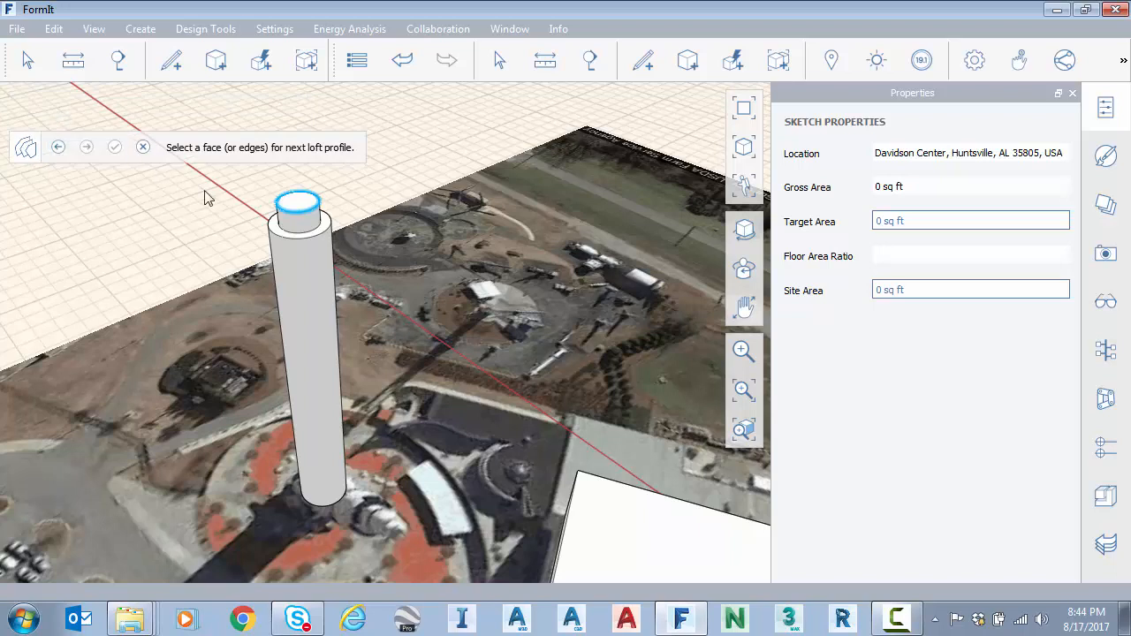
{"action": "mouse_move", "coordinate": [320, 241]}
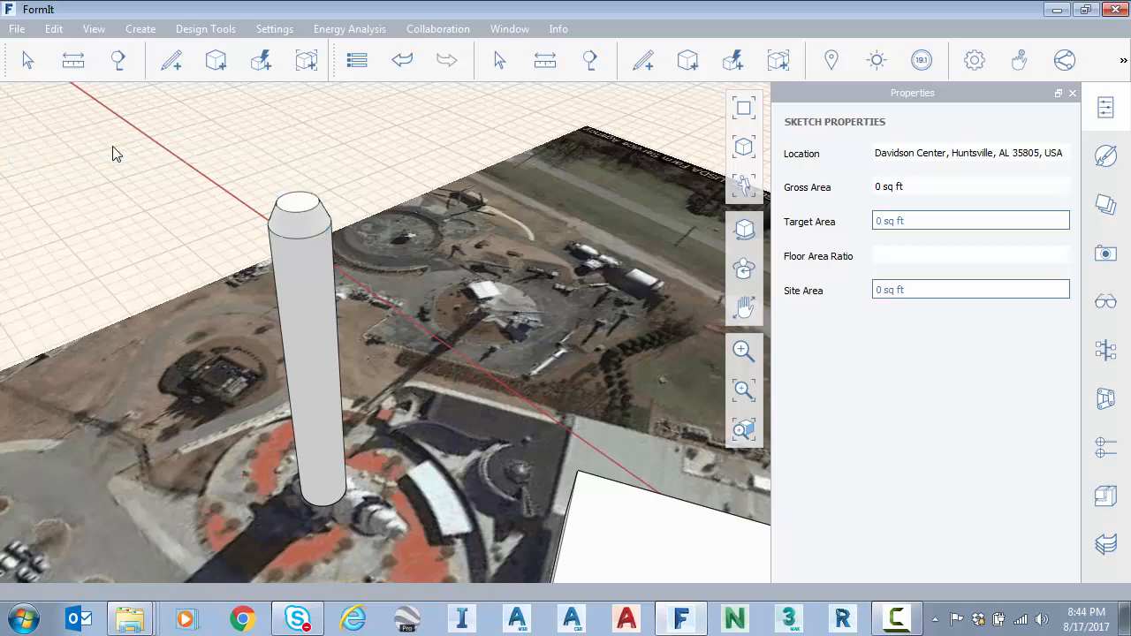
{"action": "mouse_move", "coordinate": [371, 181]}
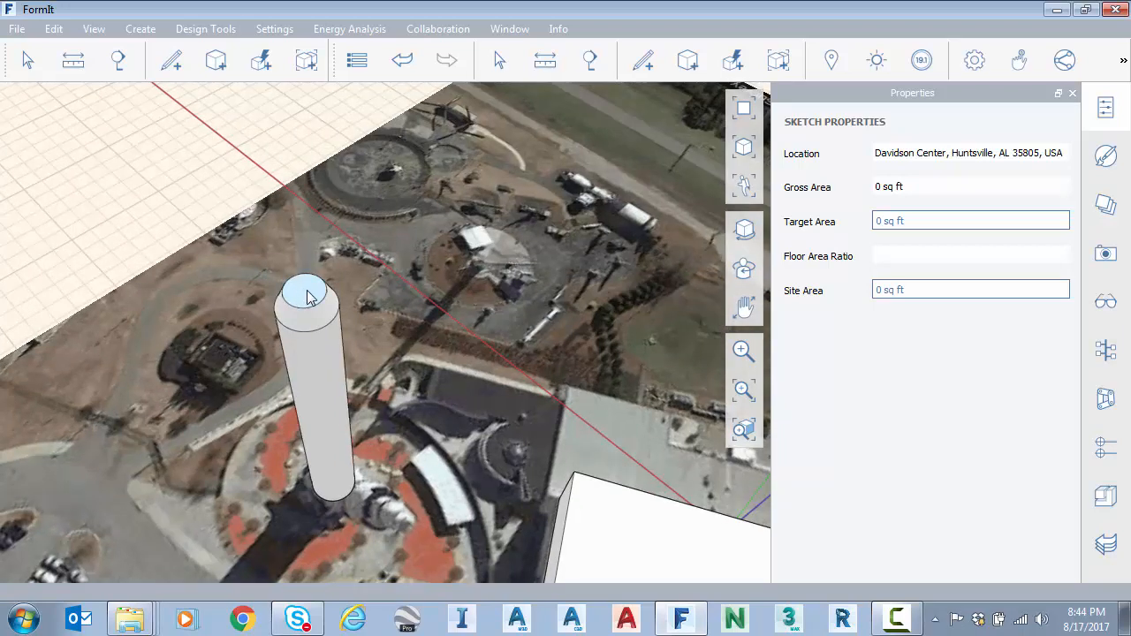
Step: Draw a circle of dimension 7 centred on the cylinder's top face
{"action": "left_click", "coordinate": [307, 297]}
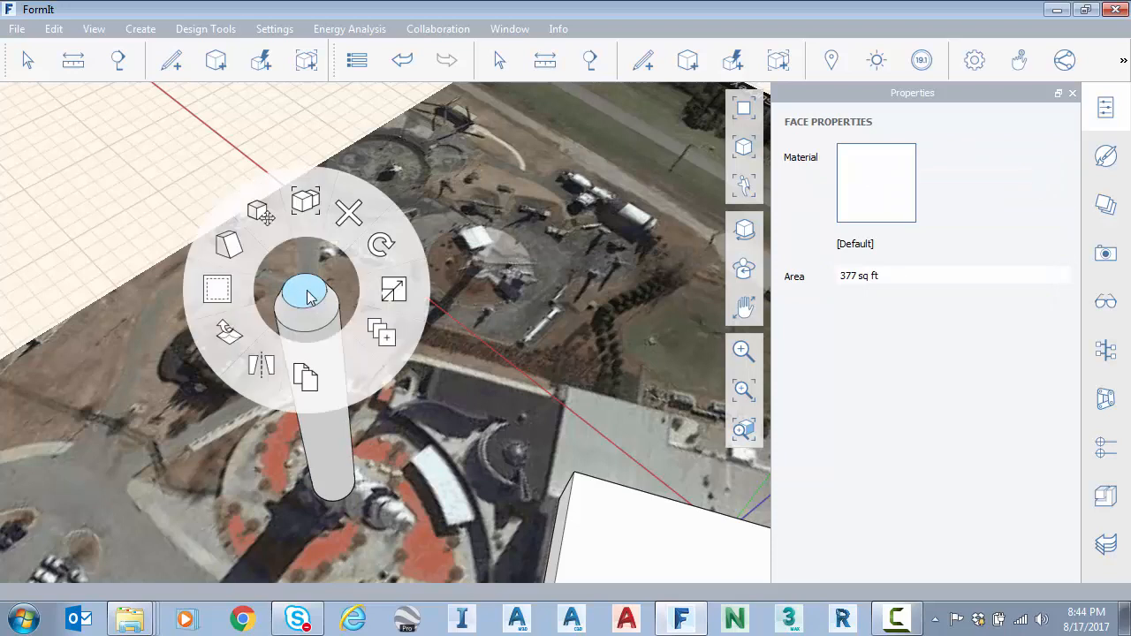
{"action": "left_click", "coordinate": [308, 297]}
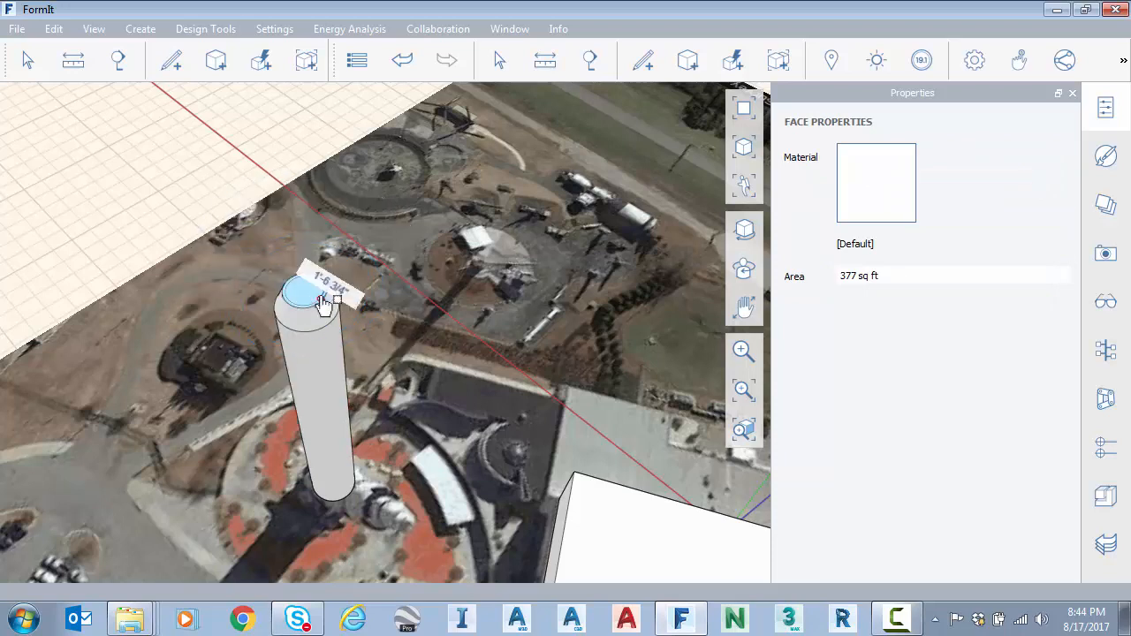
{"action": "left_click", "coordinate": [309, 304]}
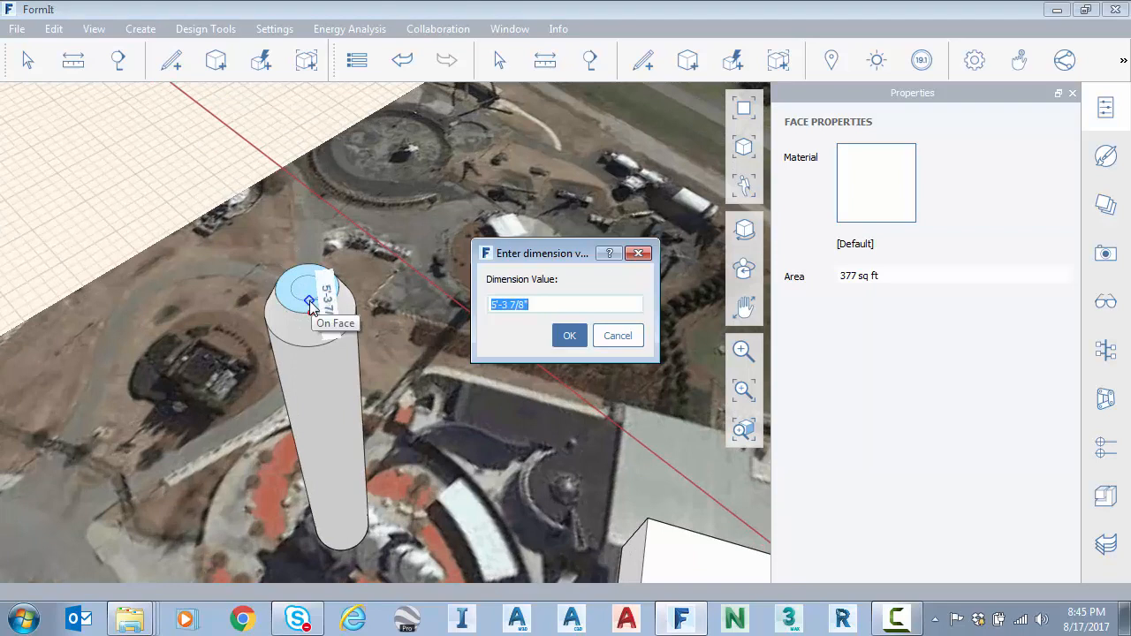
{"action": "type", "text": "7"}
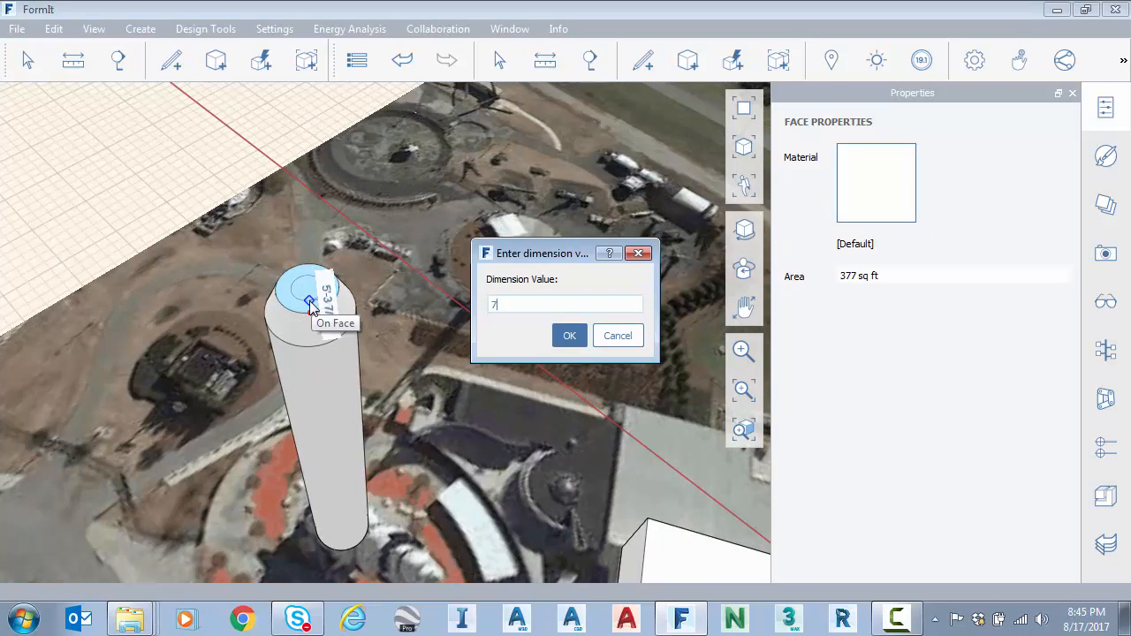
{"action": "left_click", "coordinate": [569, 336]}
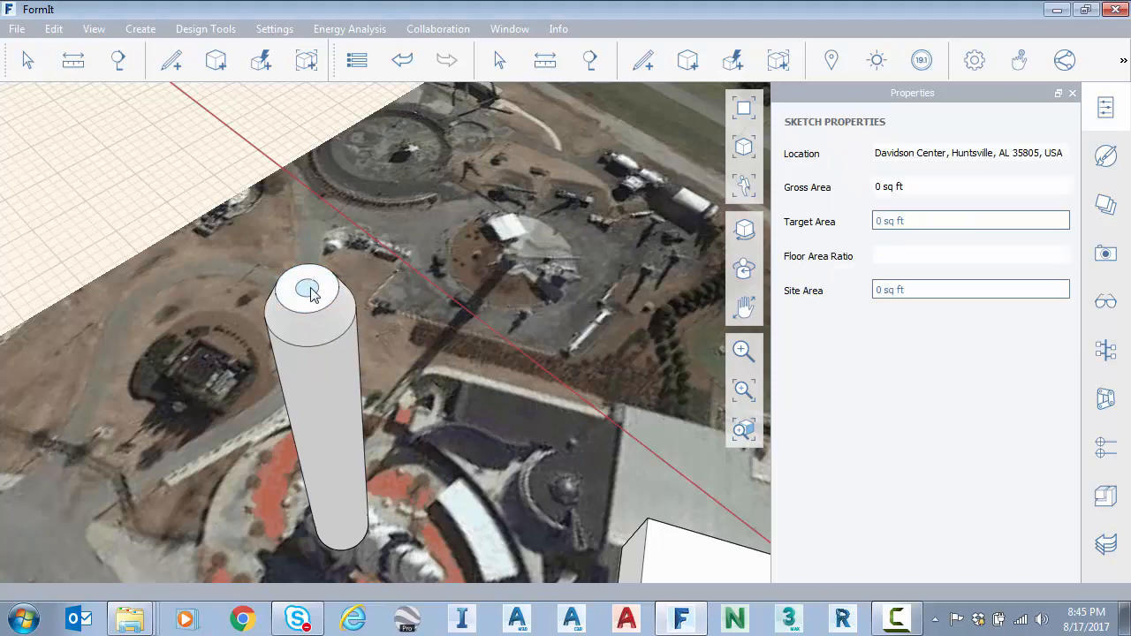
Step: Pull the small circle upward into a thin upper-stage cylinder and confirm its height
{"action": "left_click", "coordinate": [302, 290]}
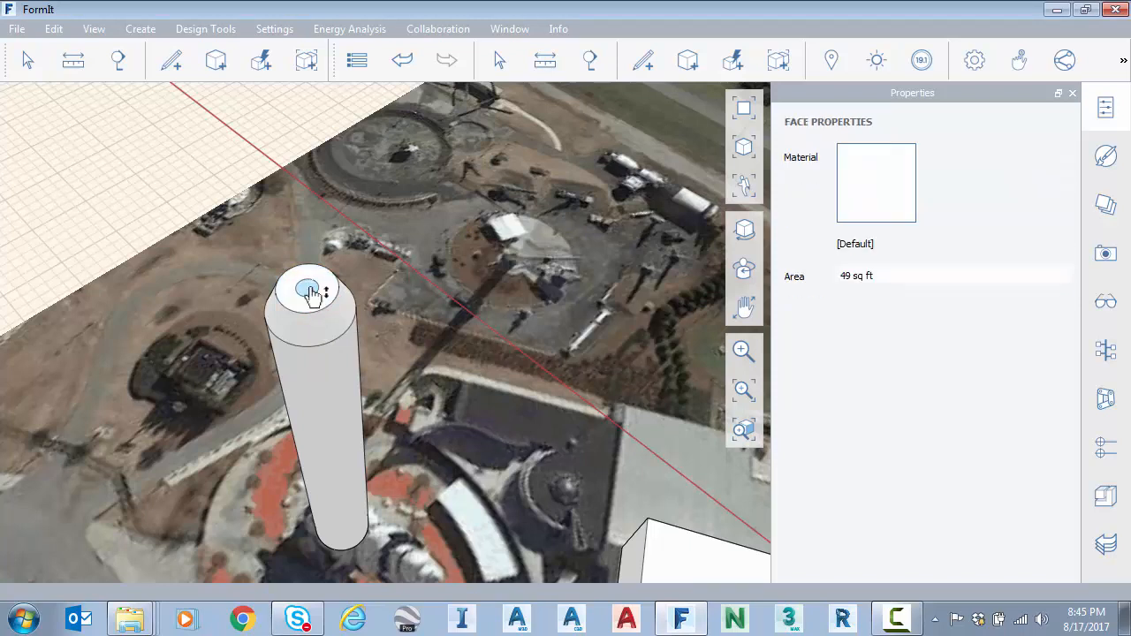
{"action": "left_click_drag", "start_coordinate": [308, 289], "coordinate": [293, 183]}
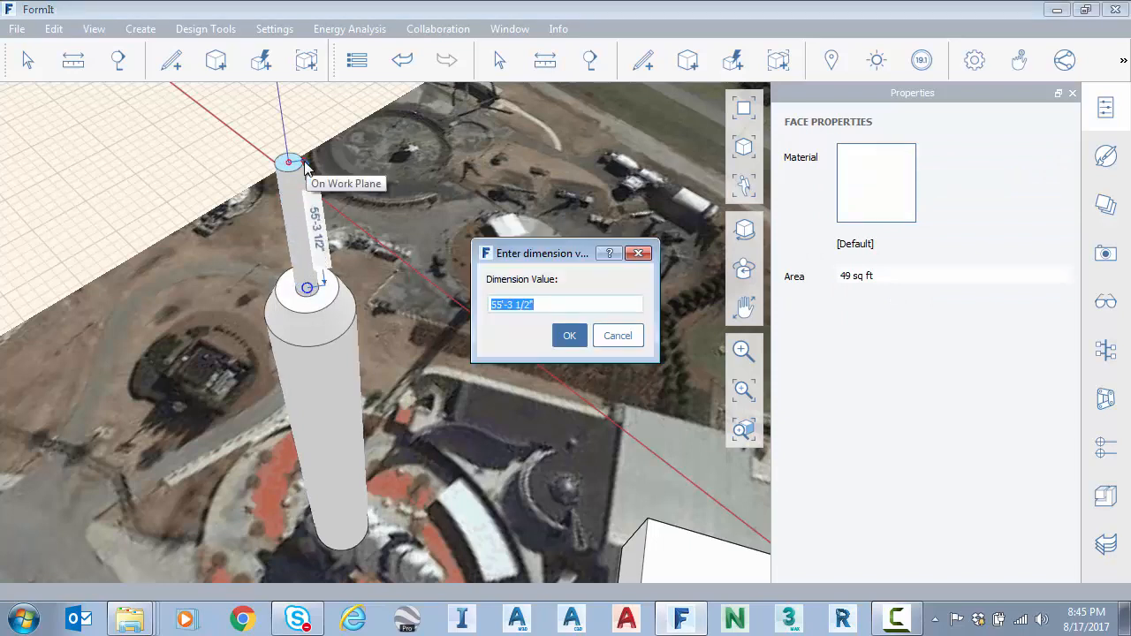
{"action": "left_click", "coordinate": [569, 336]}
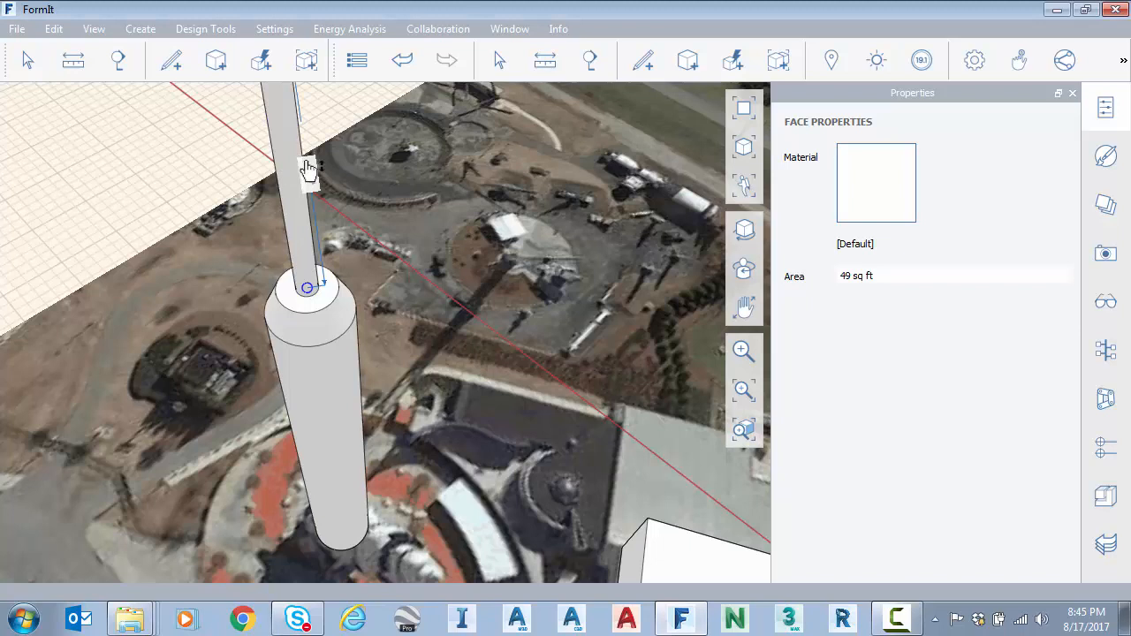
{"action": "left_click", "coordinate": [309, 300]}
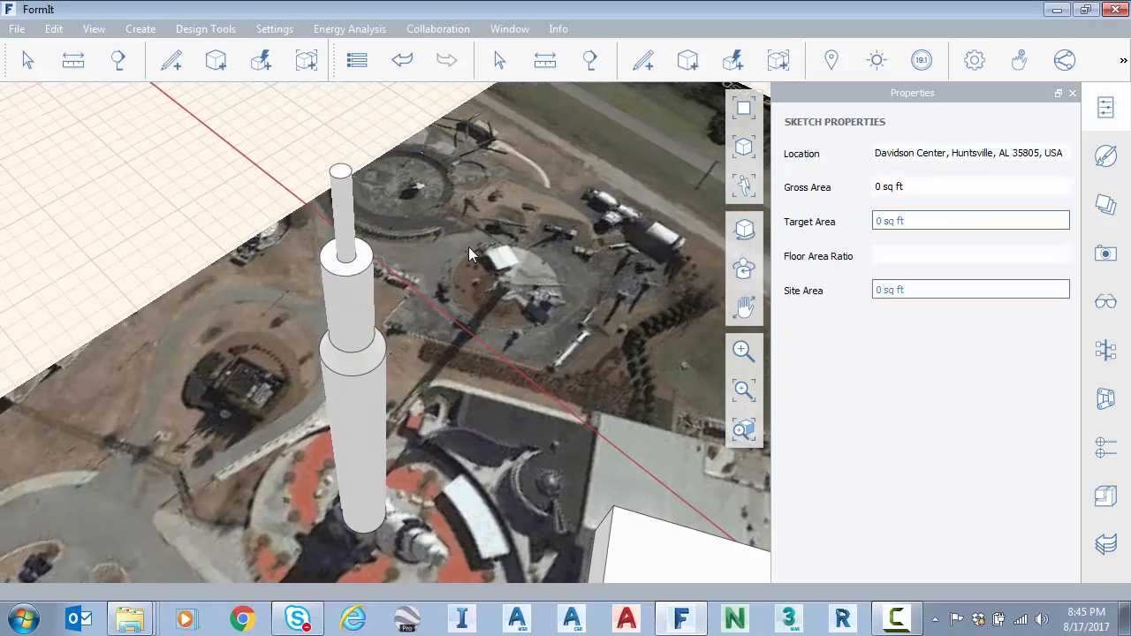
Step: Loft from the rocket's top face to taper the upper stage into a pointed nose cone
{"action": "left_click", "coordinate": [261, 60]}
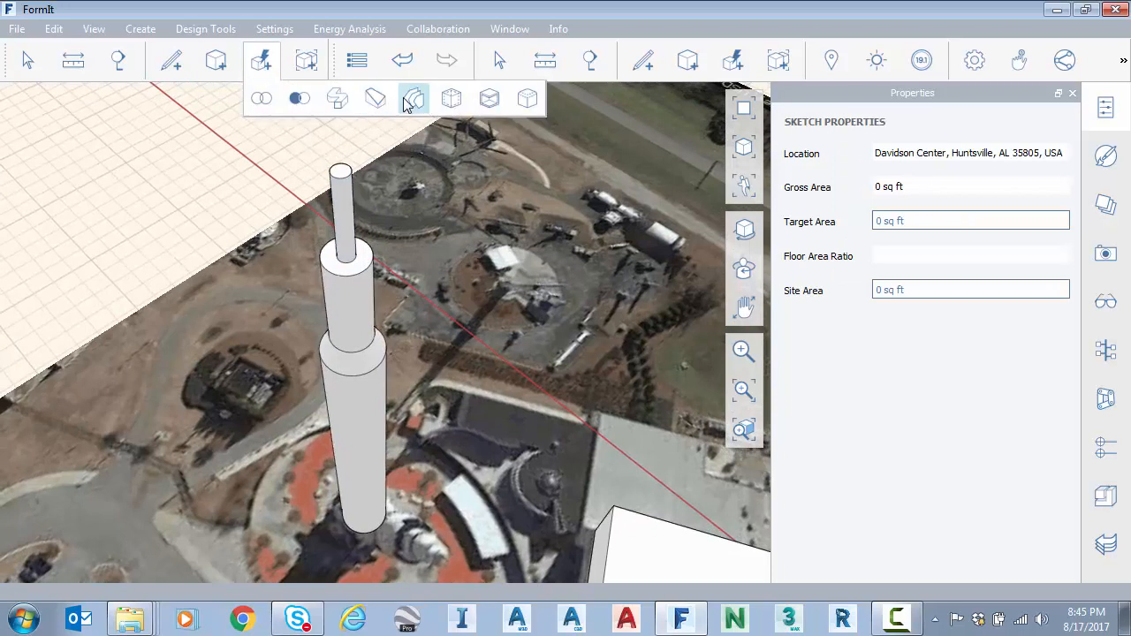
{"action": "left_click", "coordinate": [413, 99]}
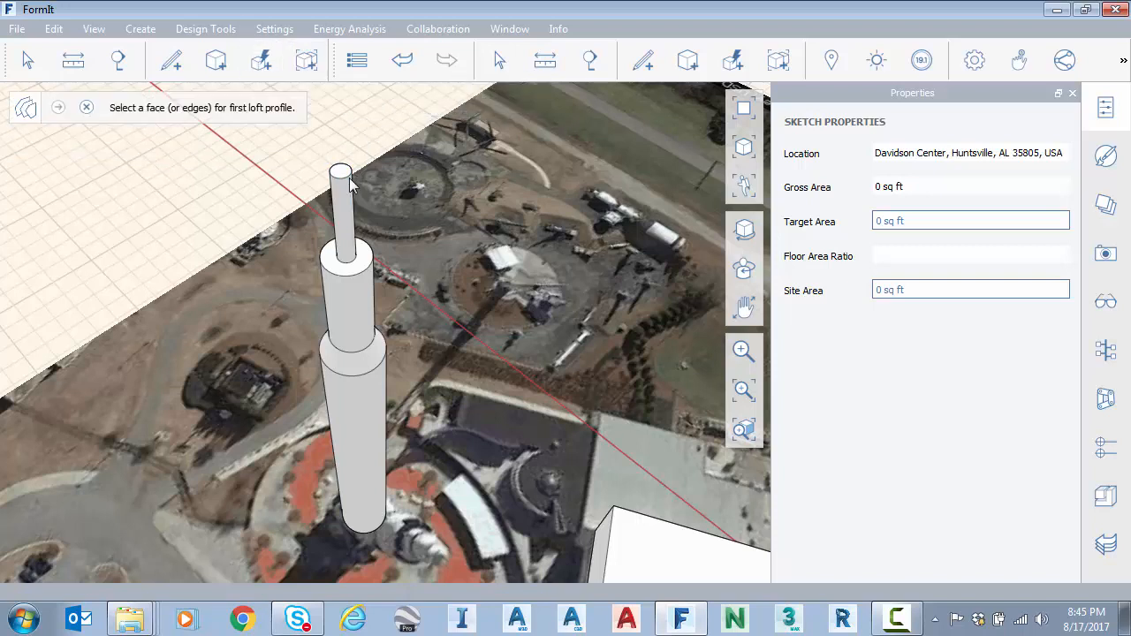
{"action": "left_click", "coordinate": [339, 170]}
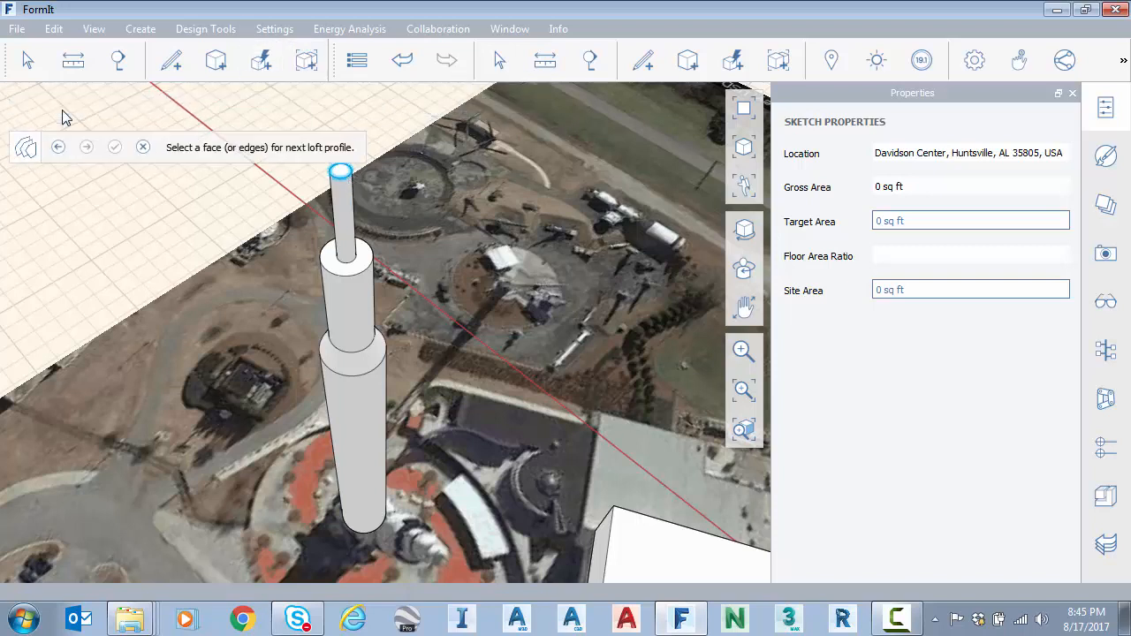
{"action": "mouse_move", "coordinate": [343, 273]}
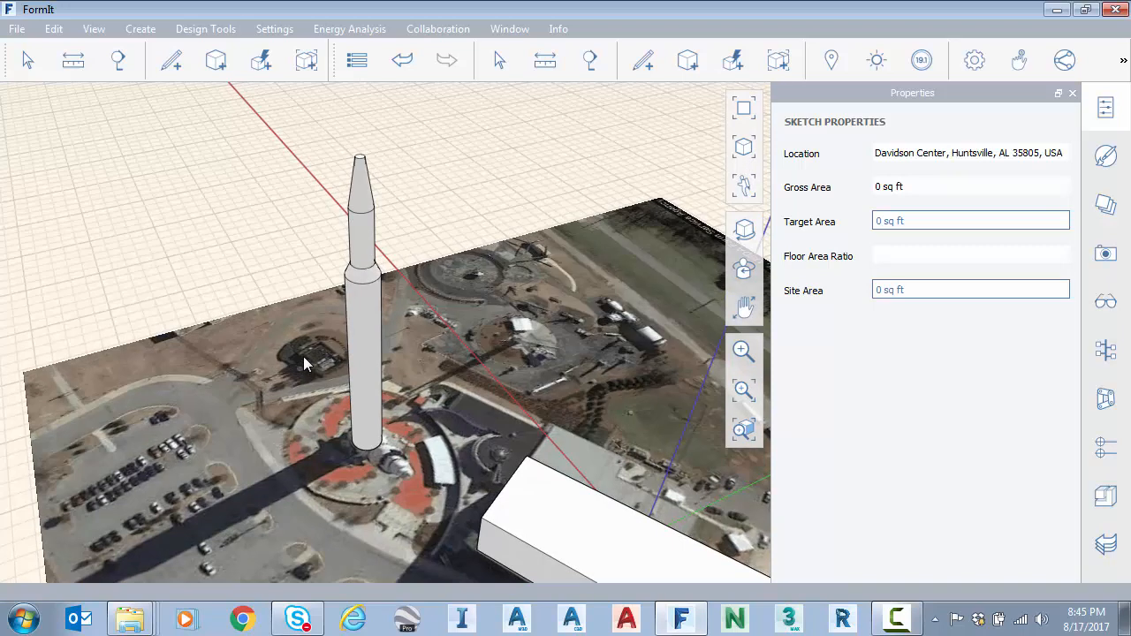
{"action": "left_click", "coordinate": [16, 29]}
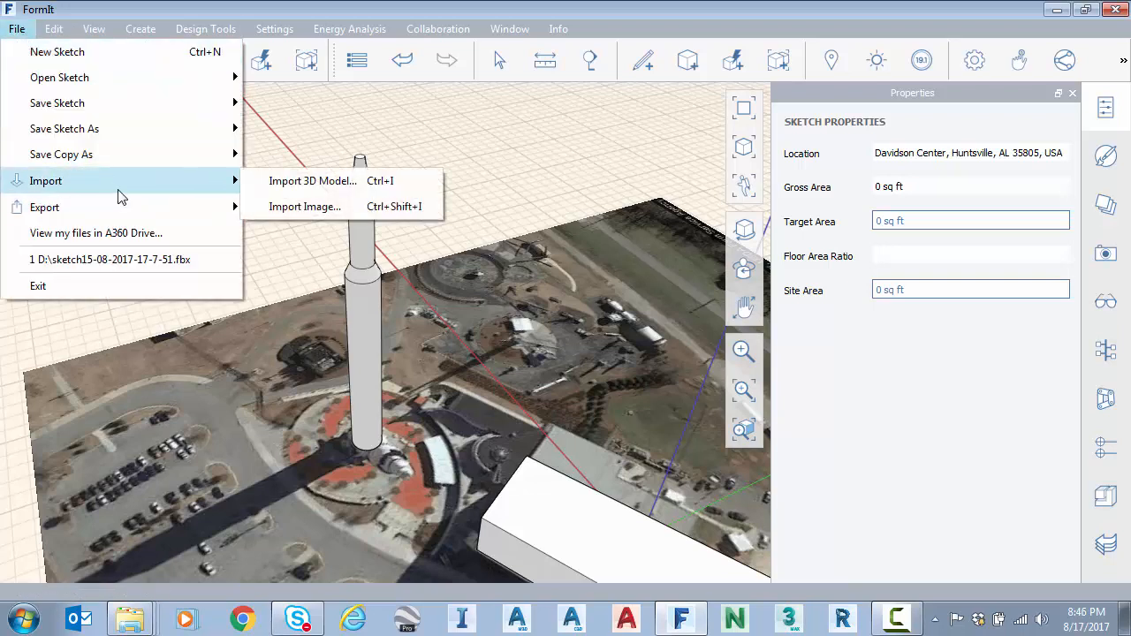
Step: Import the Saturn+V.skp 3D model and place it on the site beside the rocket
{"action": "left_click", "coordinate": [311, 180]}
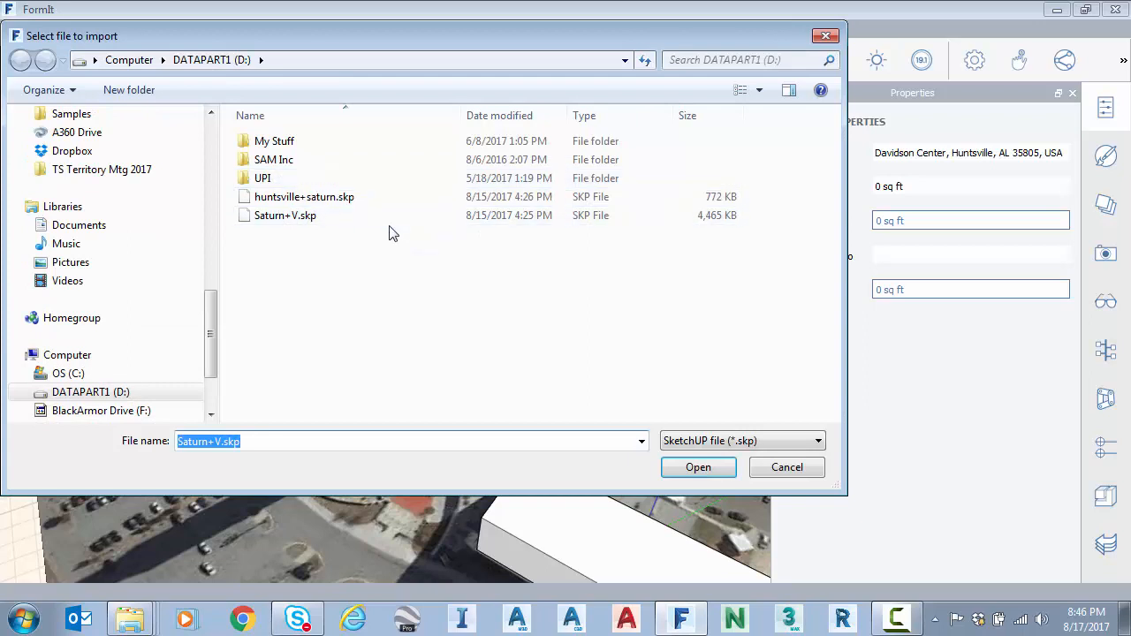
{"action": "mouse_move", "coordinate": [298, 221]}
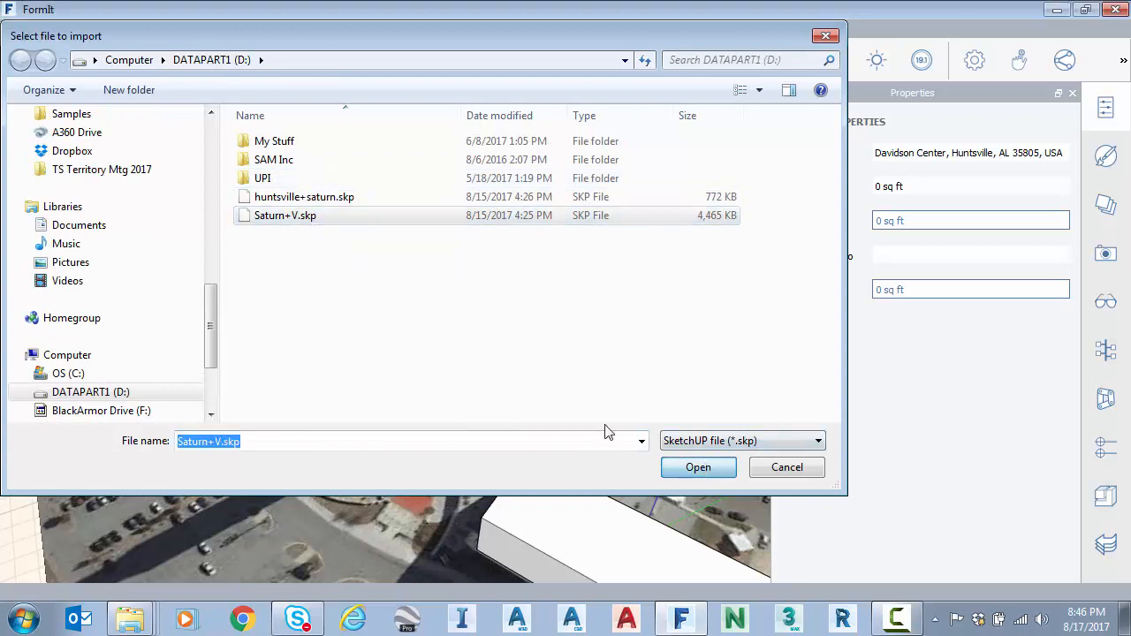
{"action": "mouse_move", "coordinate": [491, 373]}
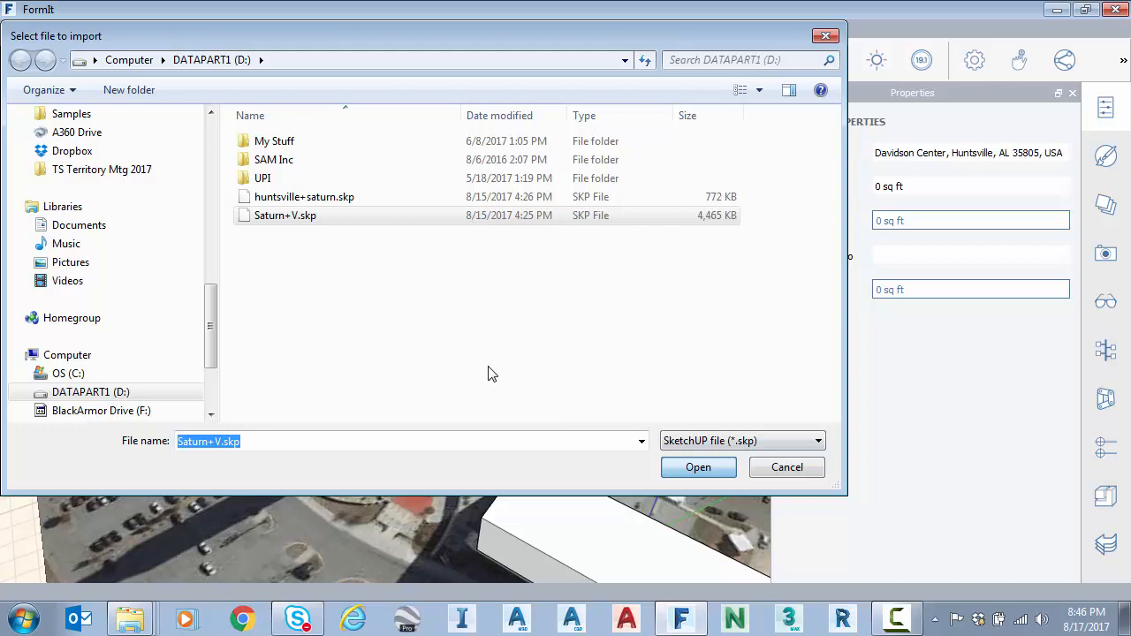
{"action": "left_click", "coordinate": [698, 466]}
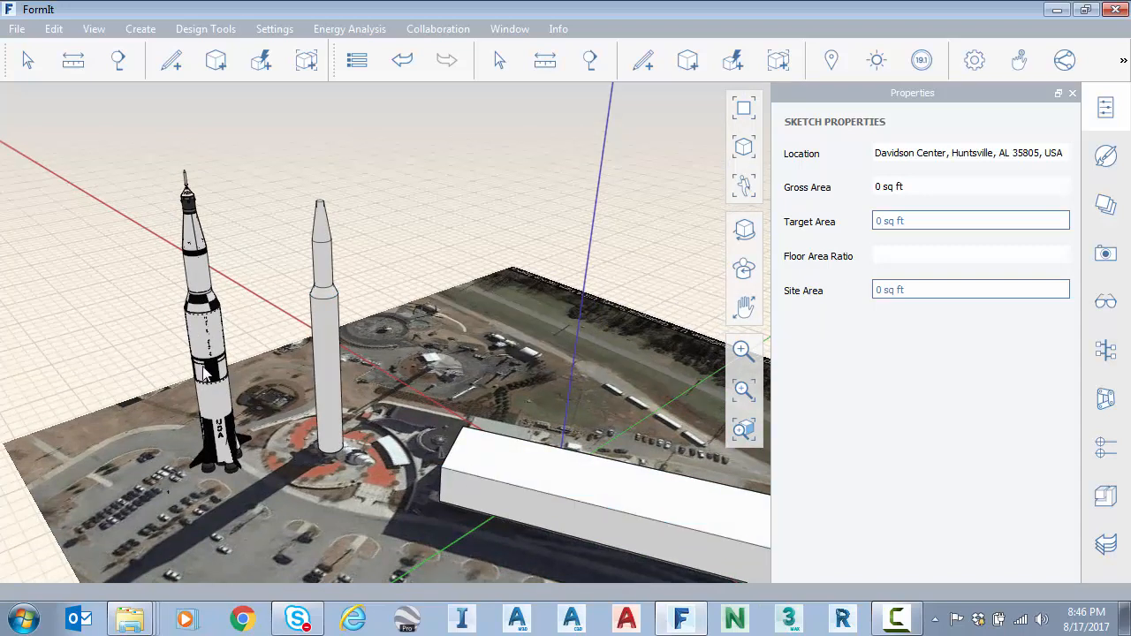
{"action": "mouse_move", "coordinate": [25, 33]}
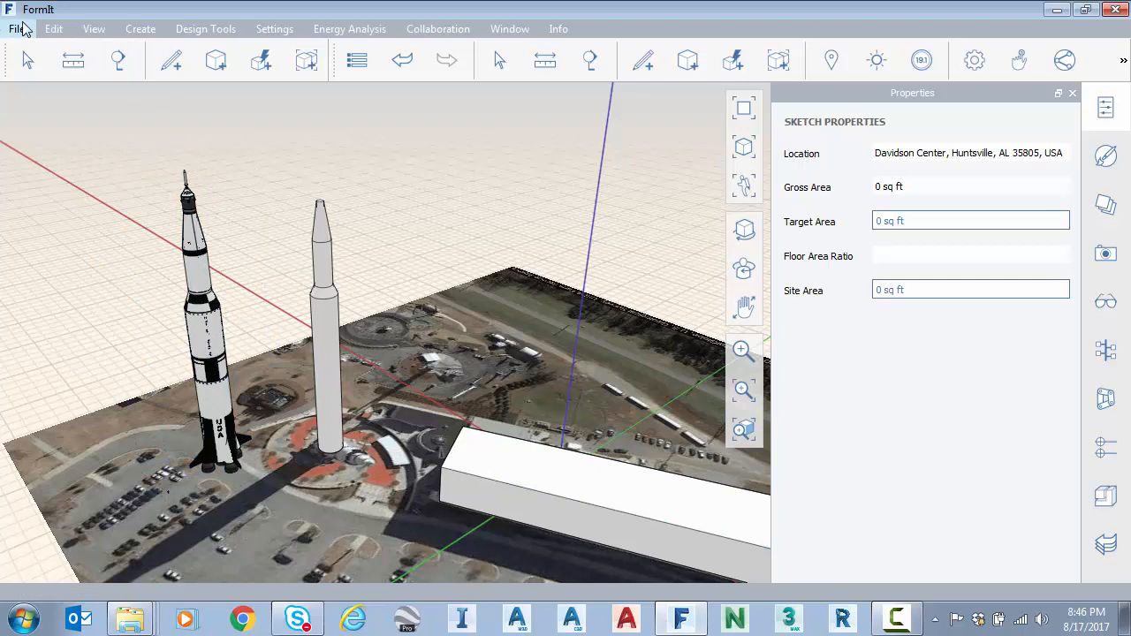
{"action": "left_click", "coordinate": [15, 28]}
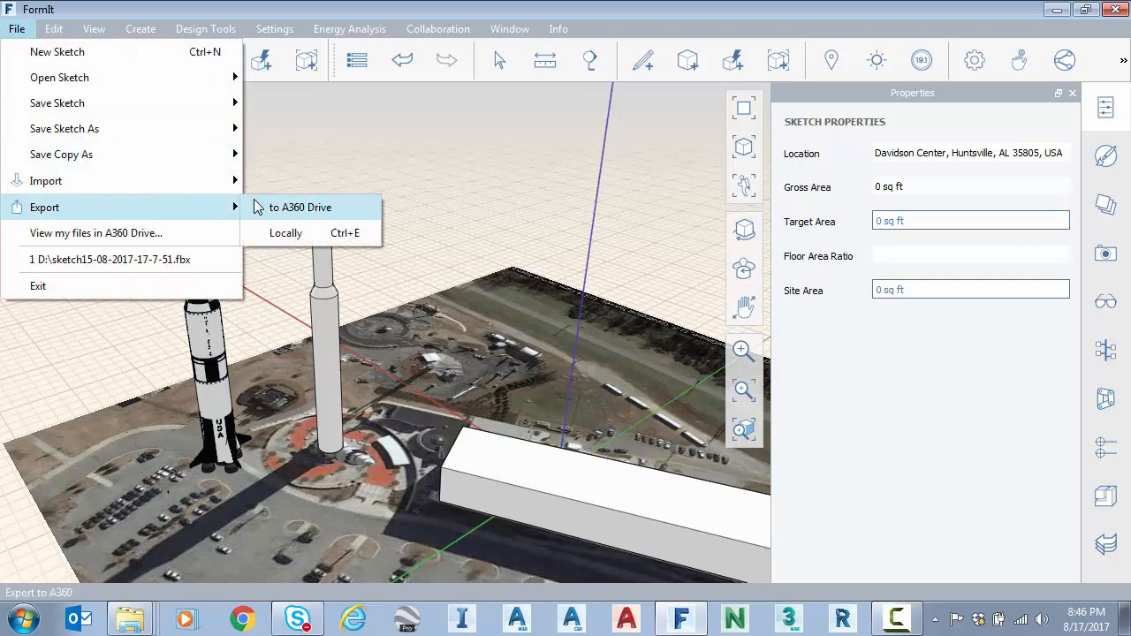
{"action": "left_click", "coordinate": [286, 233]}
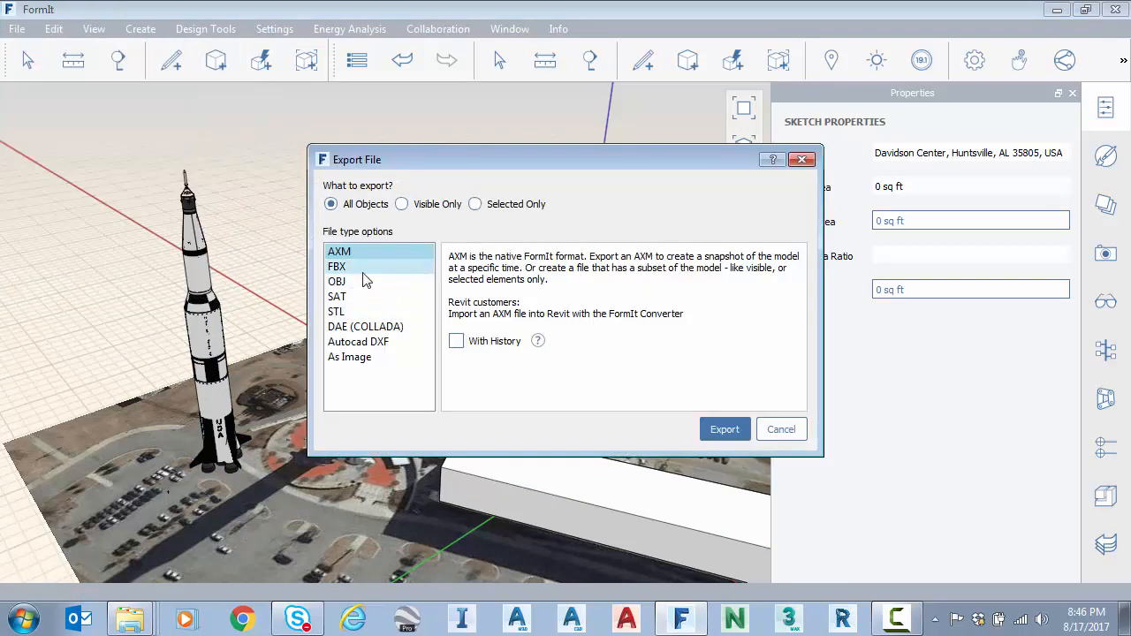
{"action": "left_click", "coordinate": [337, 265]}
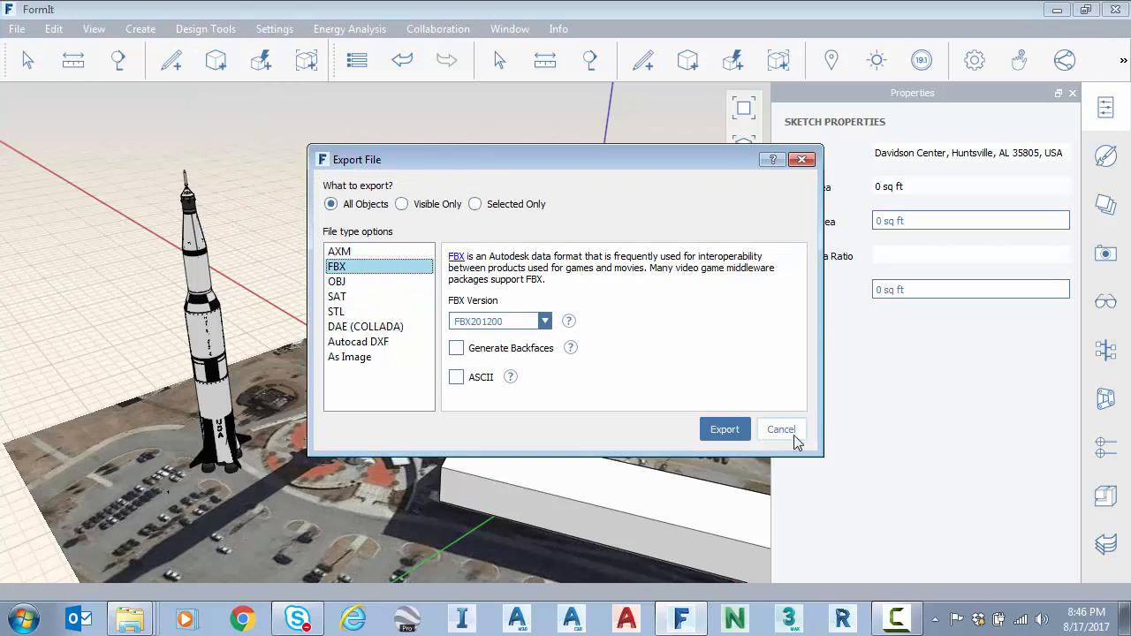
{"action": "left_click", "coordinate": [782, 429]}
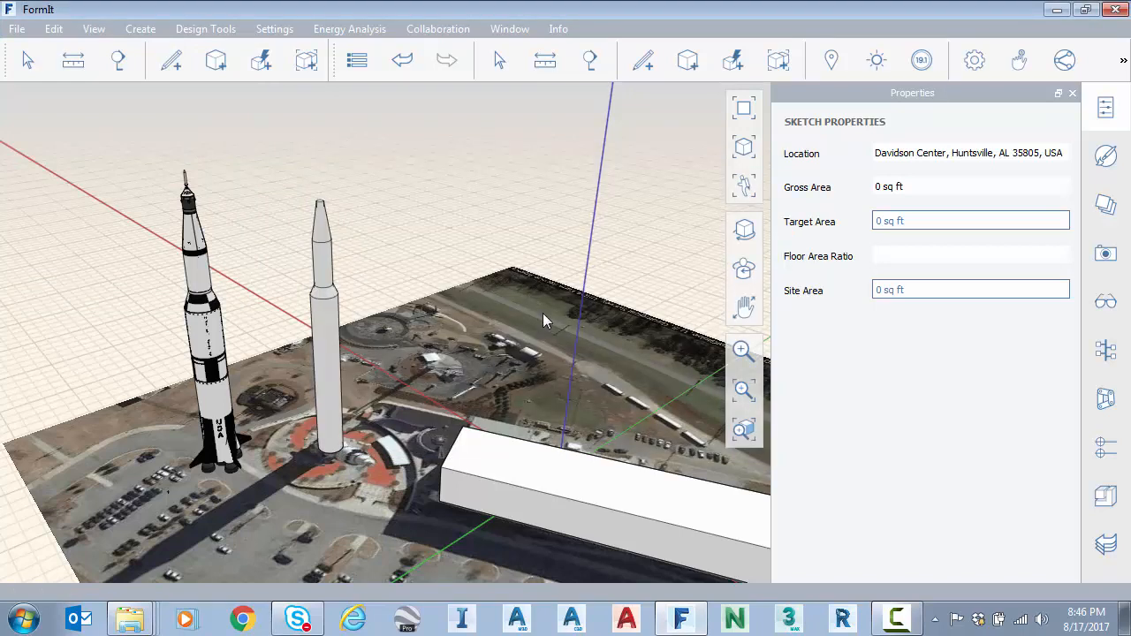